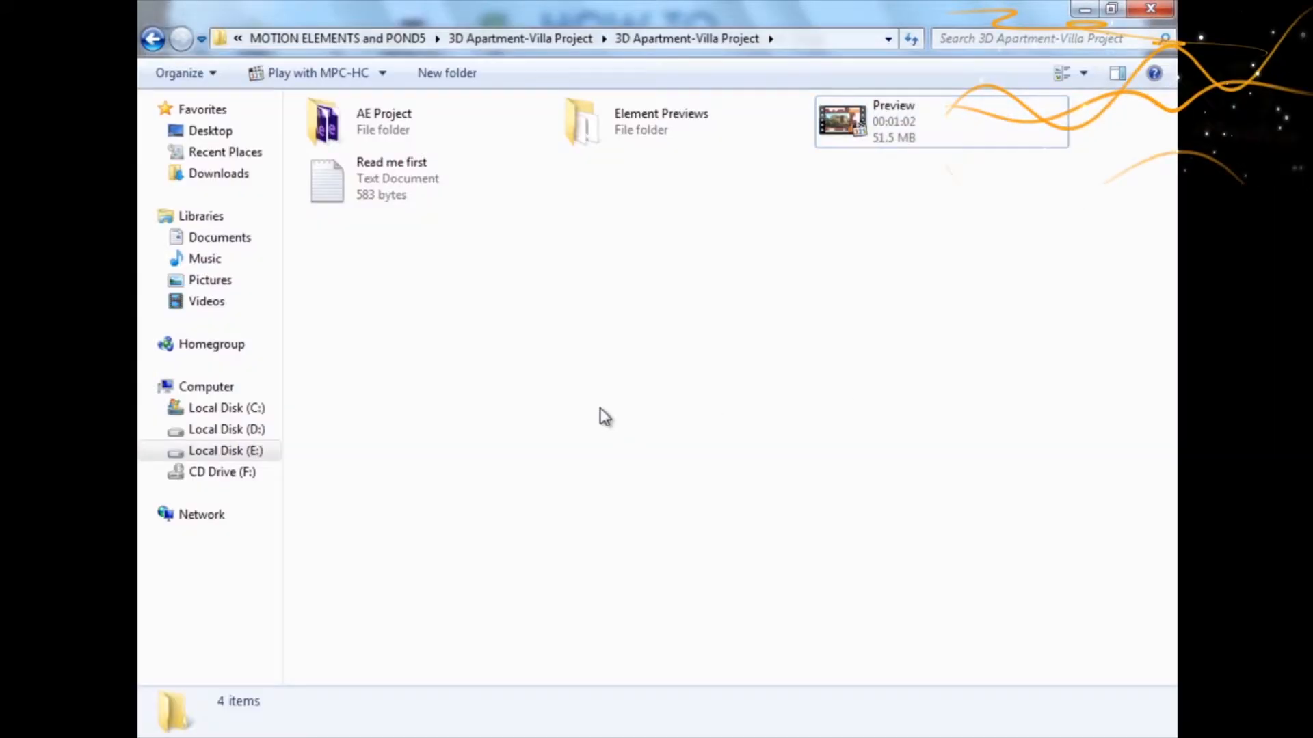
Open 'Read me first' in Notepad and highlight both font URLs, starting with the Dosis link.
click(391, 178)
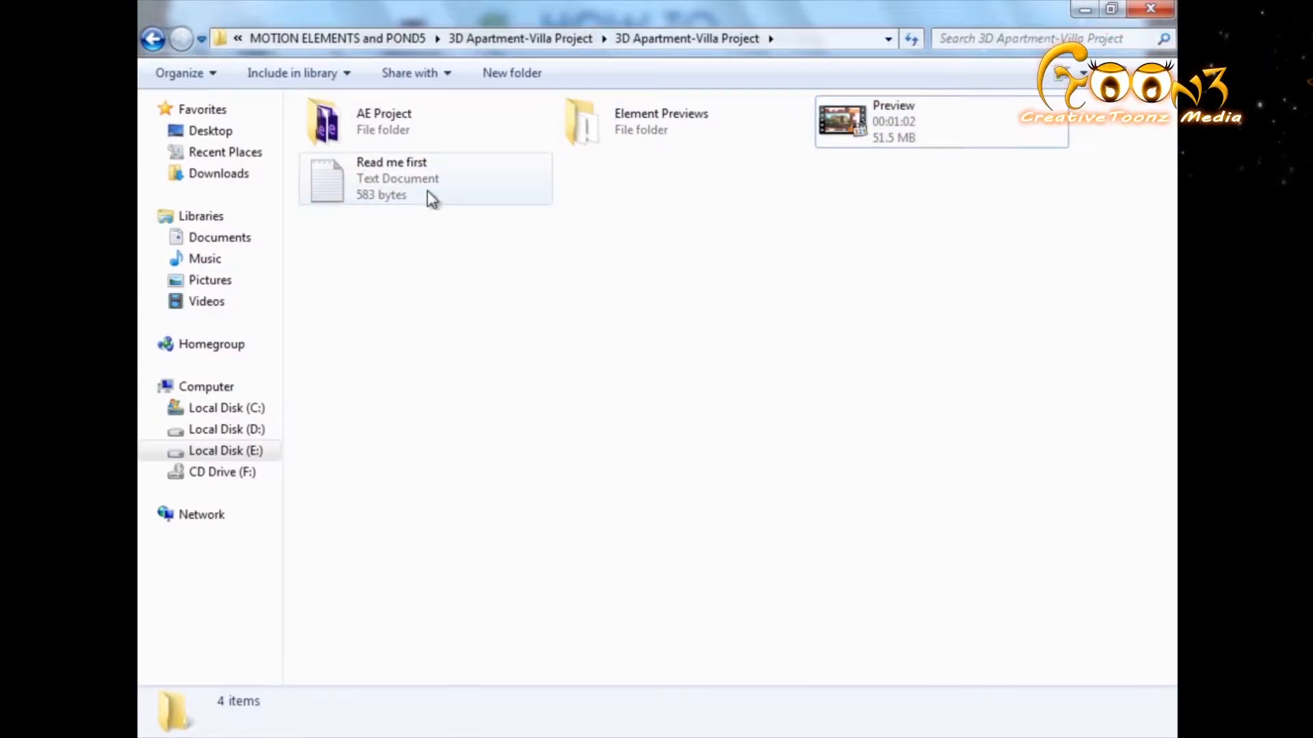
mouse_move(410, 194)
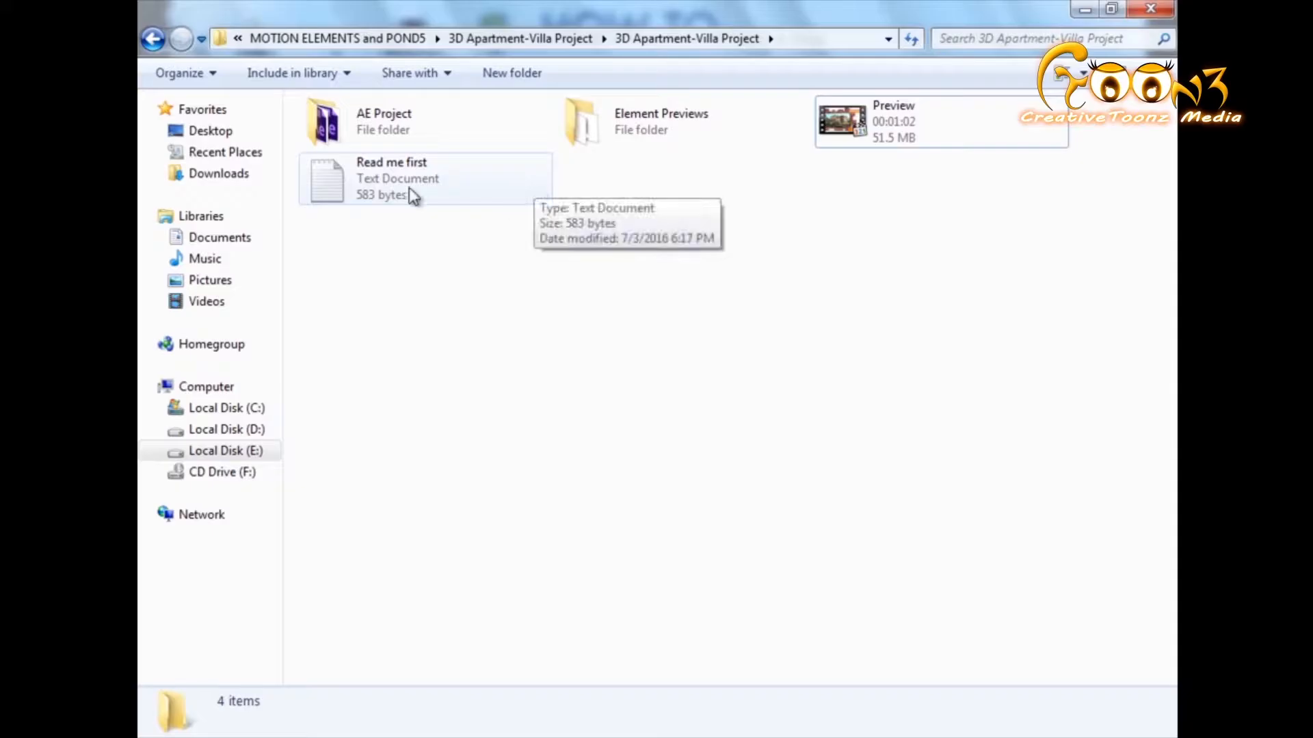
double_click(391, 178)
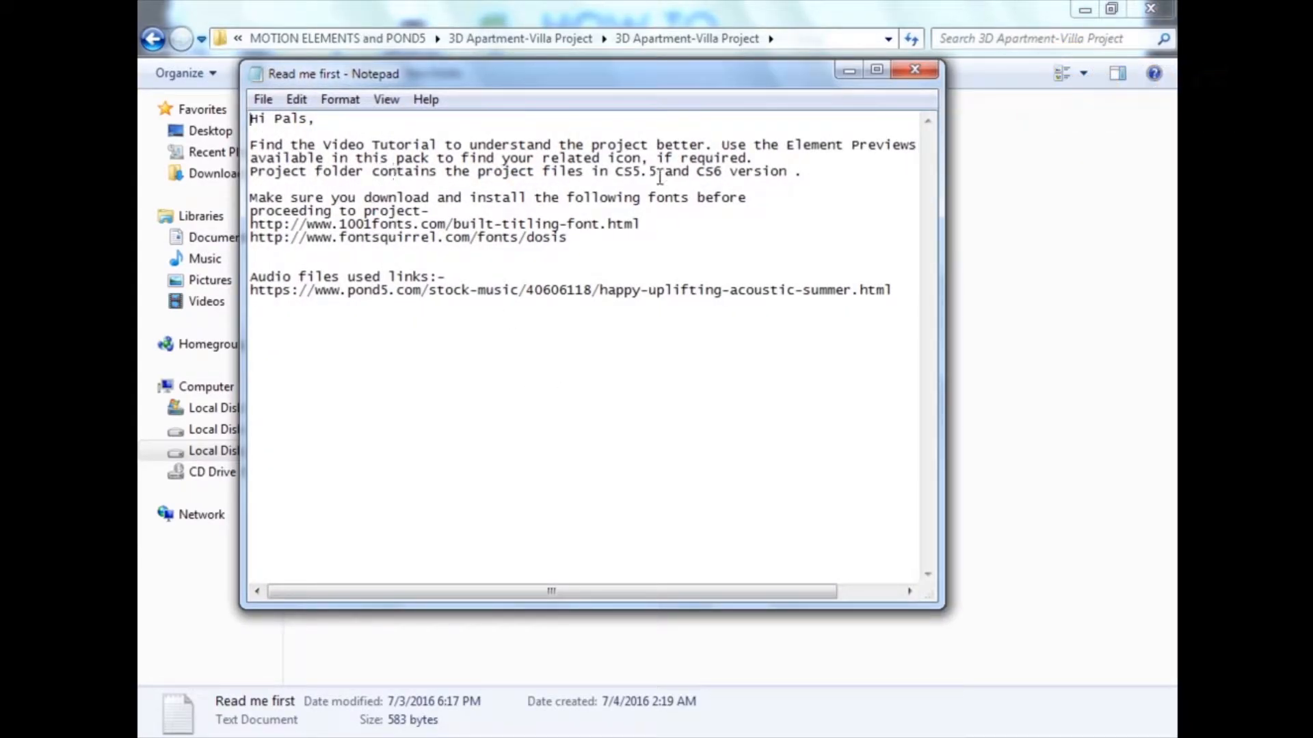
drag(295, 237, 566, 237)
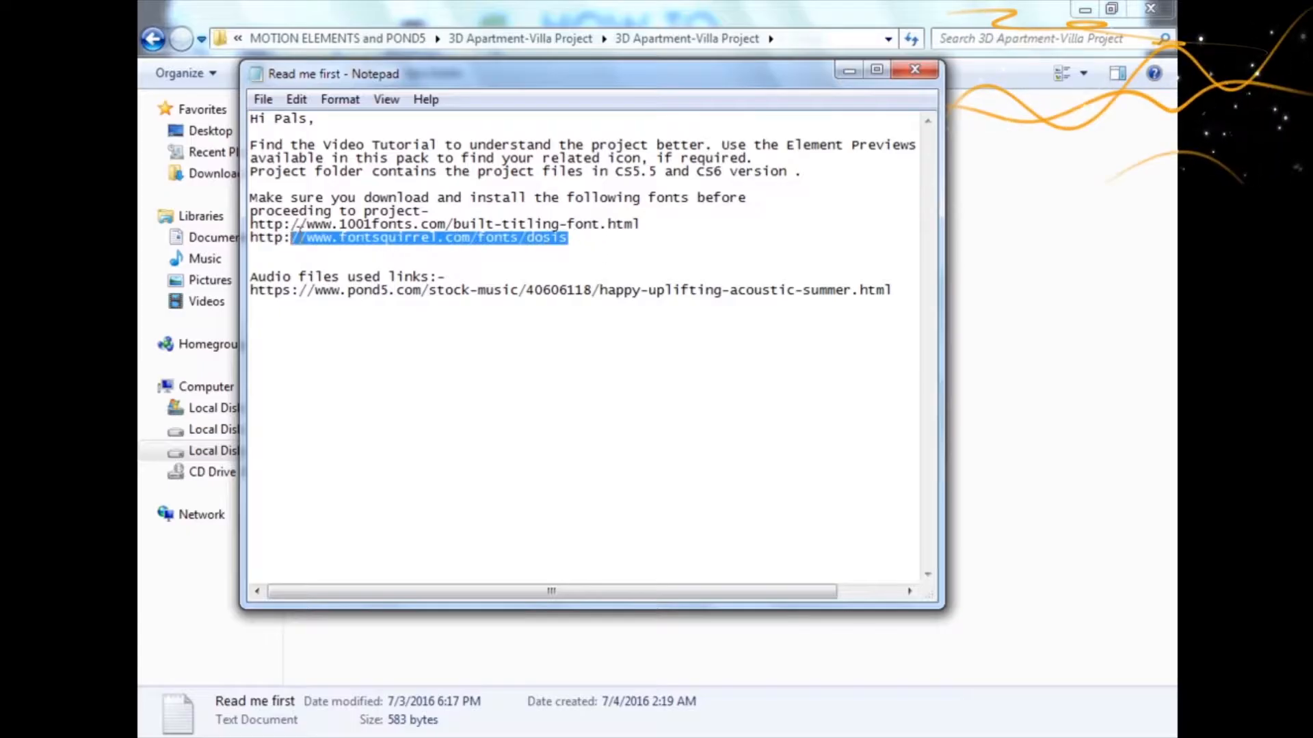
drag(565, 238, 288, 224)
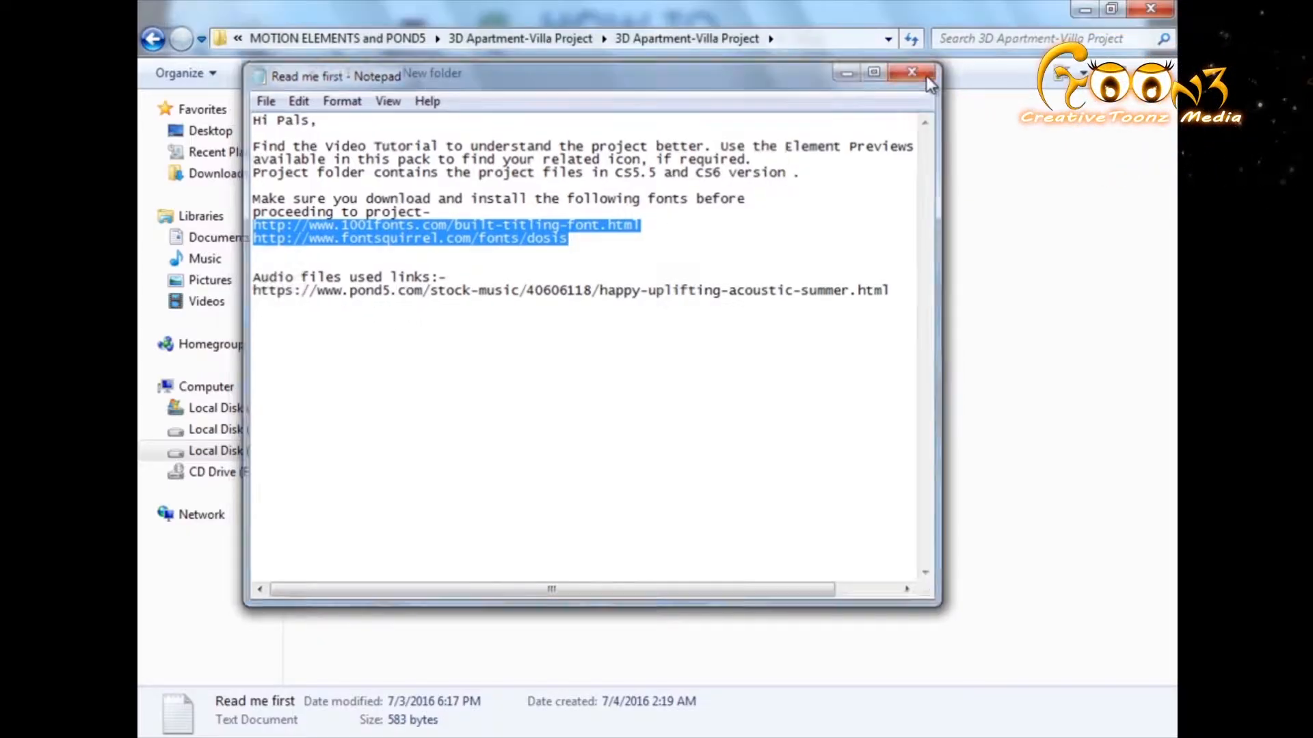
Close Notepad, show Element Previews as details then tiles, and browse the preview images.
click(910, 72)
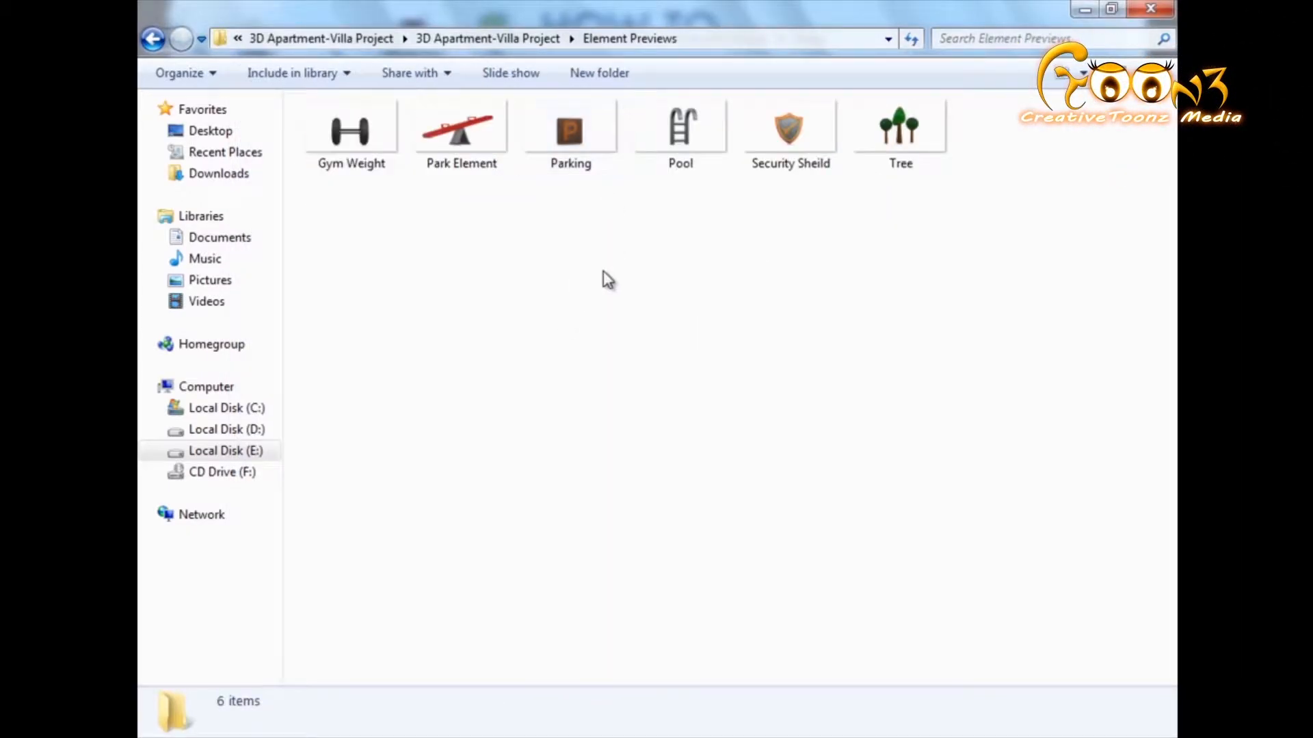
mouse_move(865, 303)
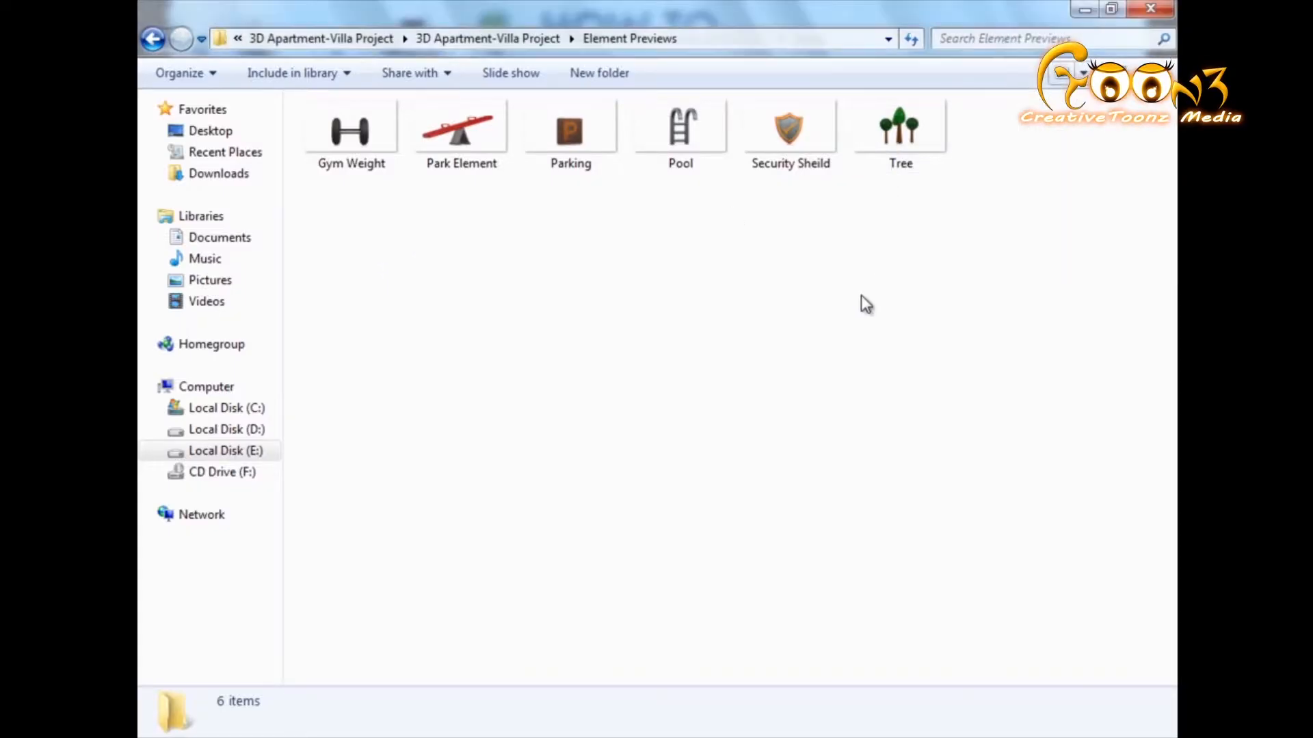
click(1062, 74)
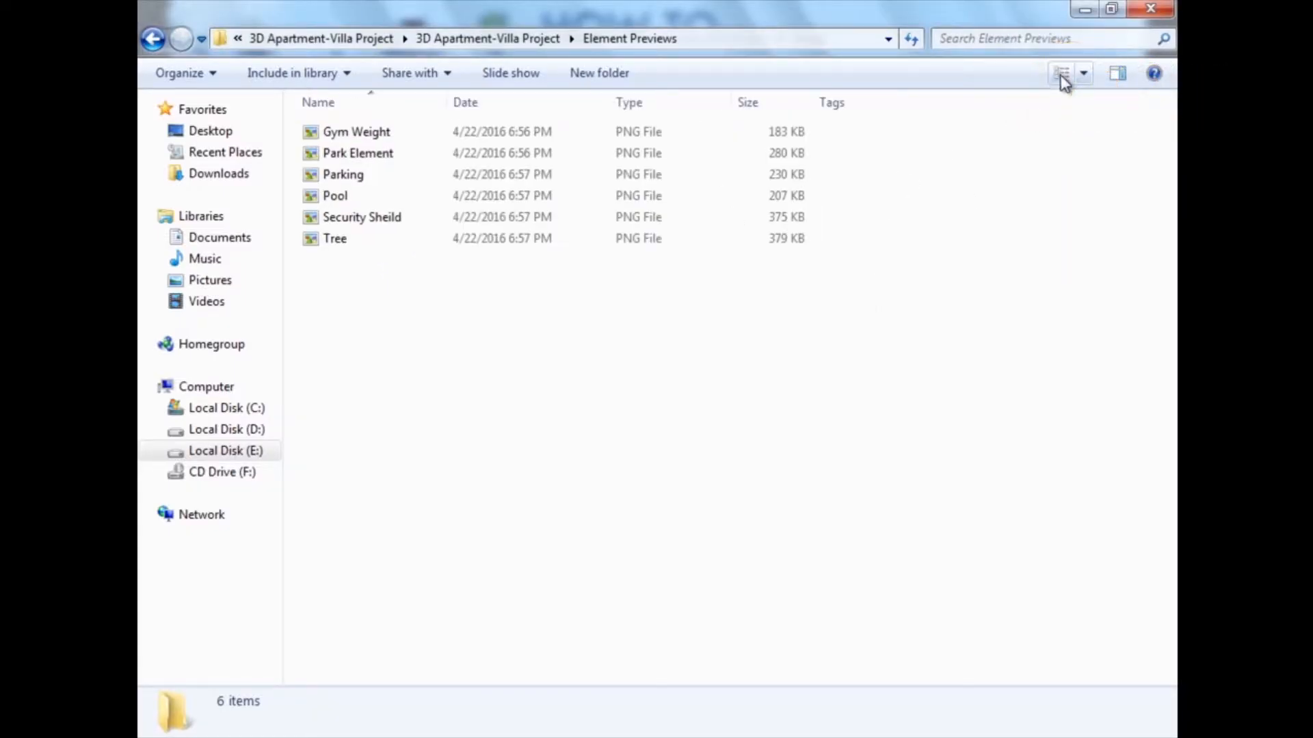
click(1063, 73)
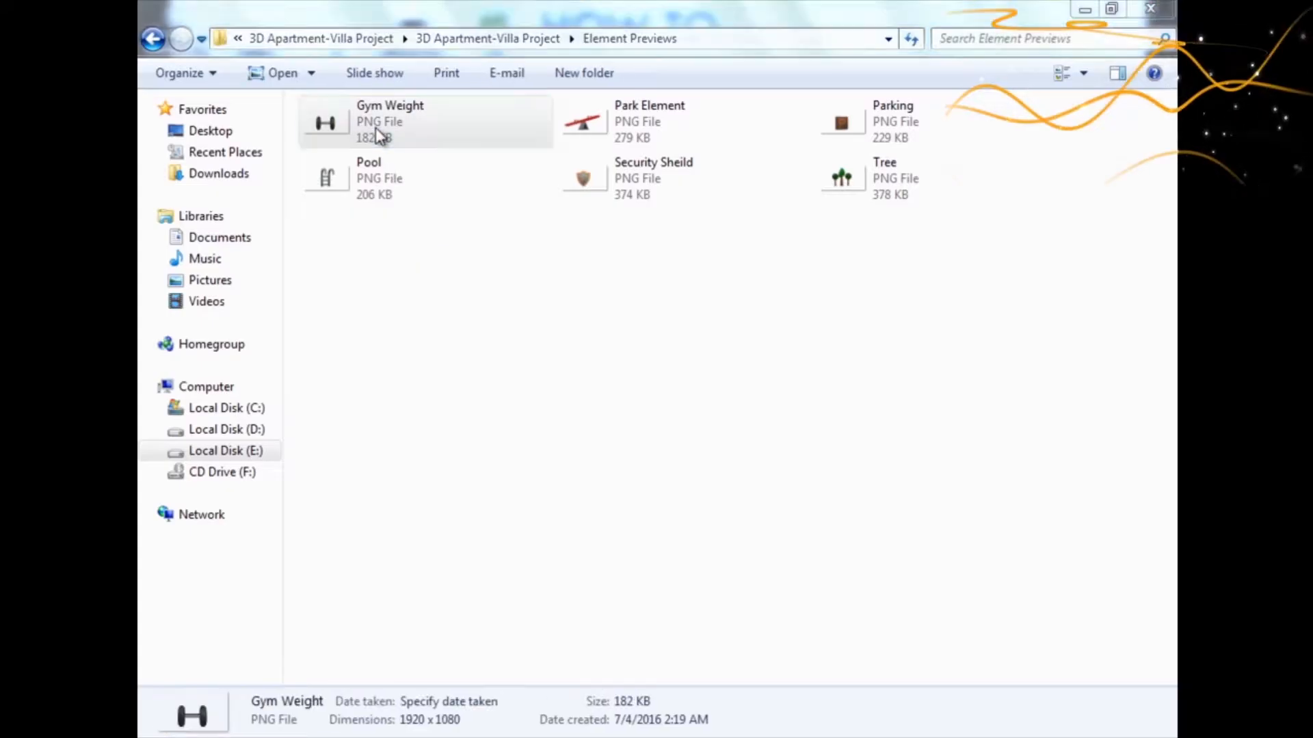
double_click(892, 121)
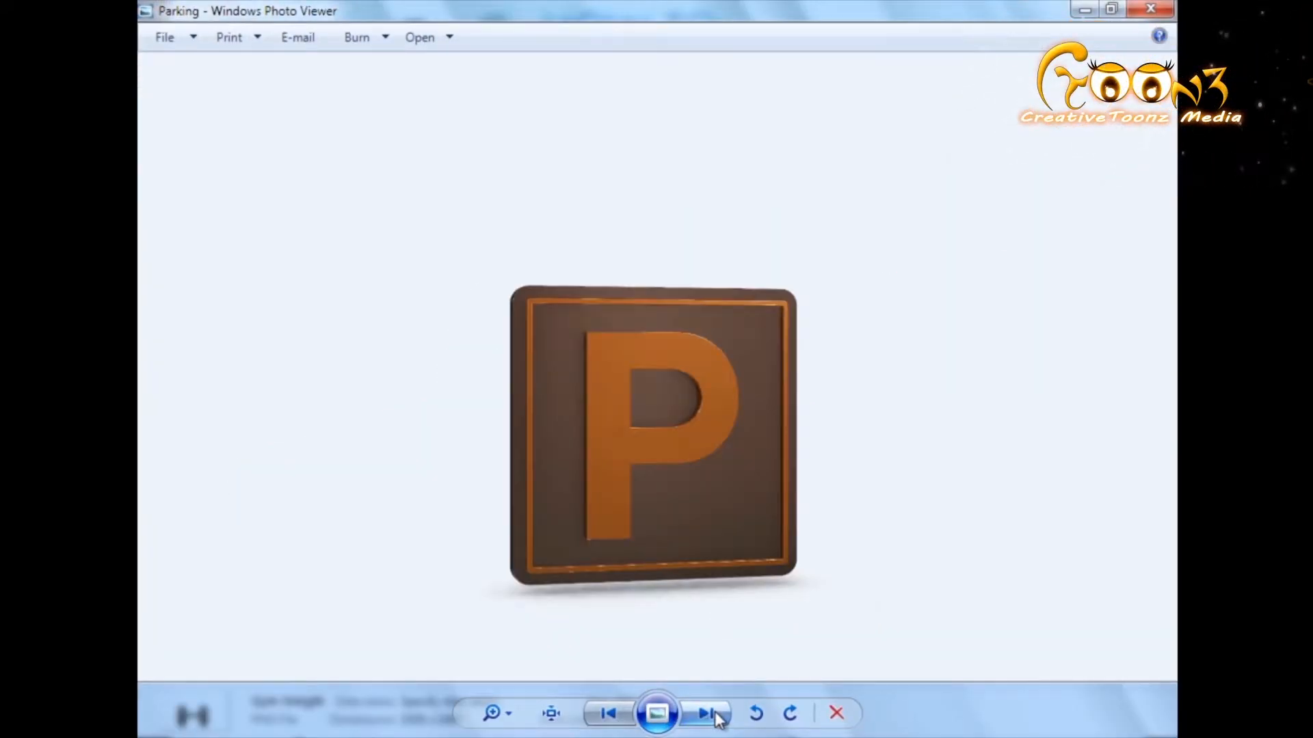
click(835, 713)
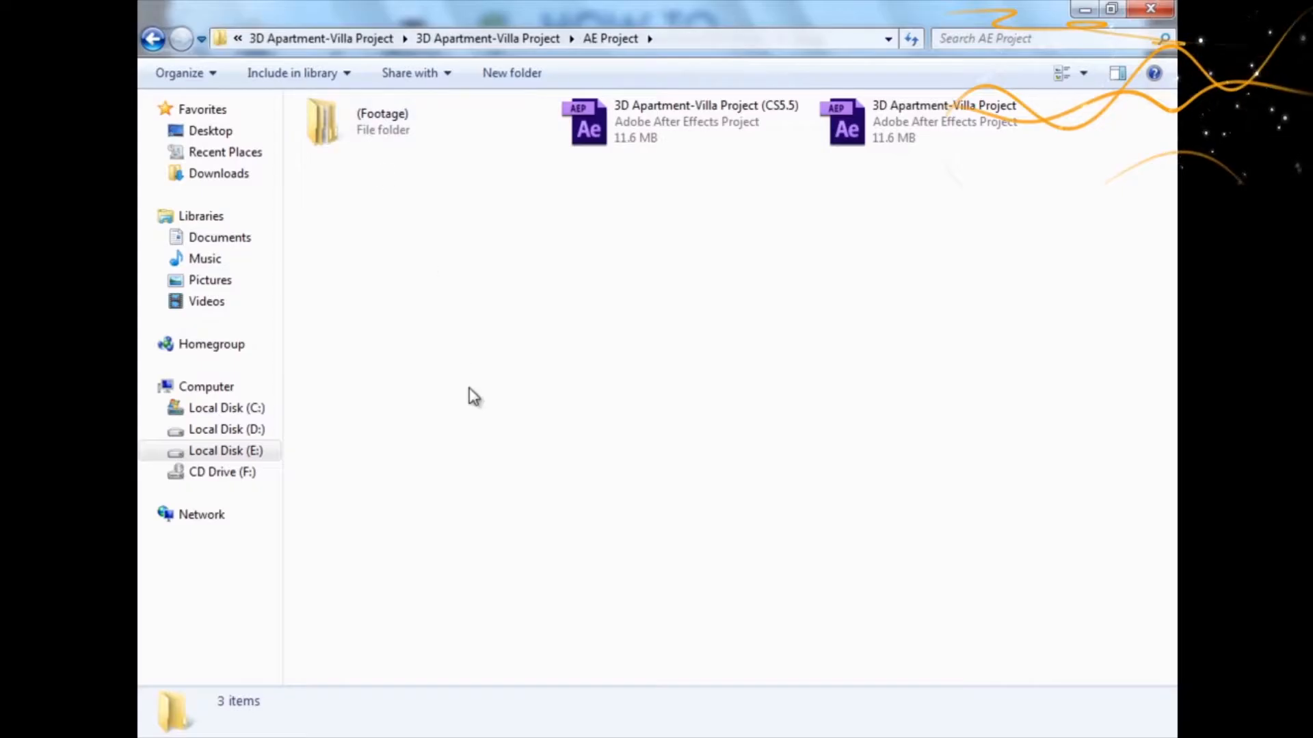
mouse_move(634, 318)
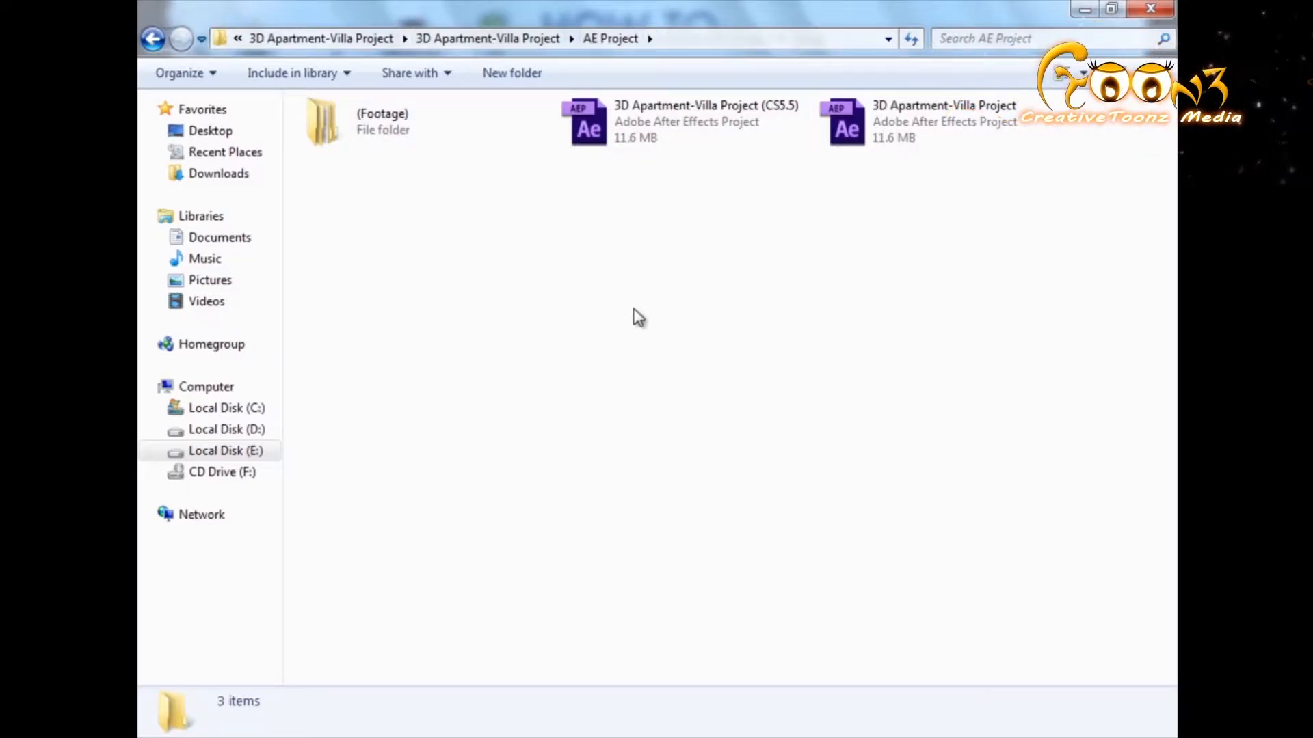
Open the CS6 '3D Apartment-Villa Project' .aep file in After Effects.
click(682, 121)
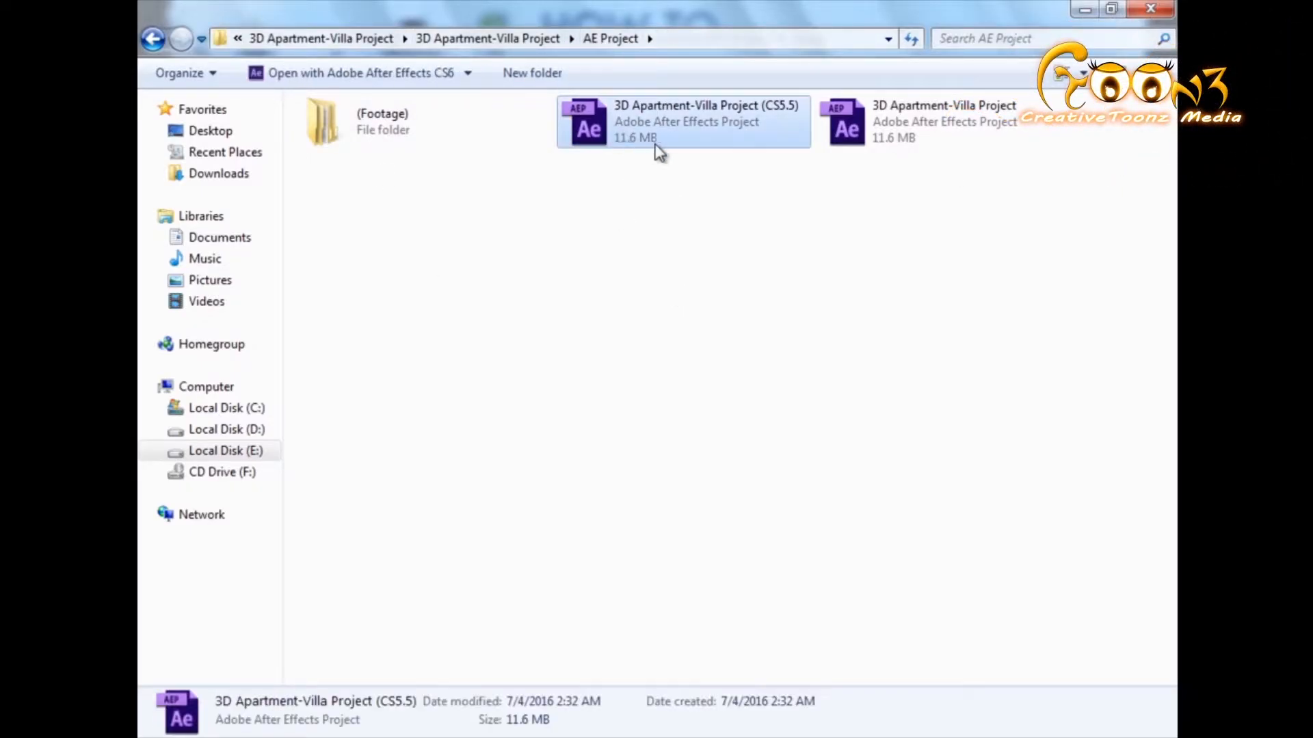
mouse_move(846, 122)
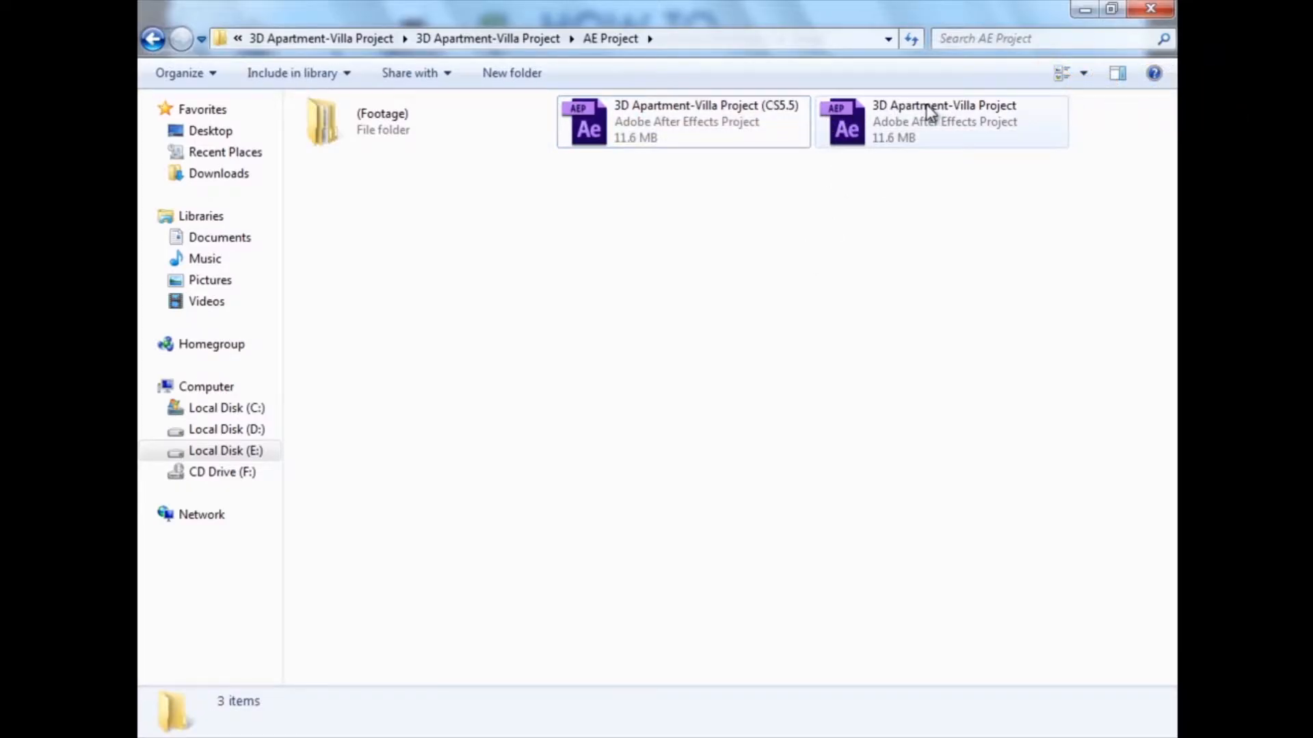
click(937, 121)
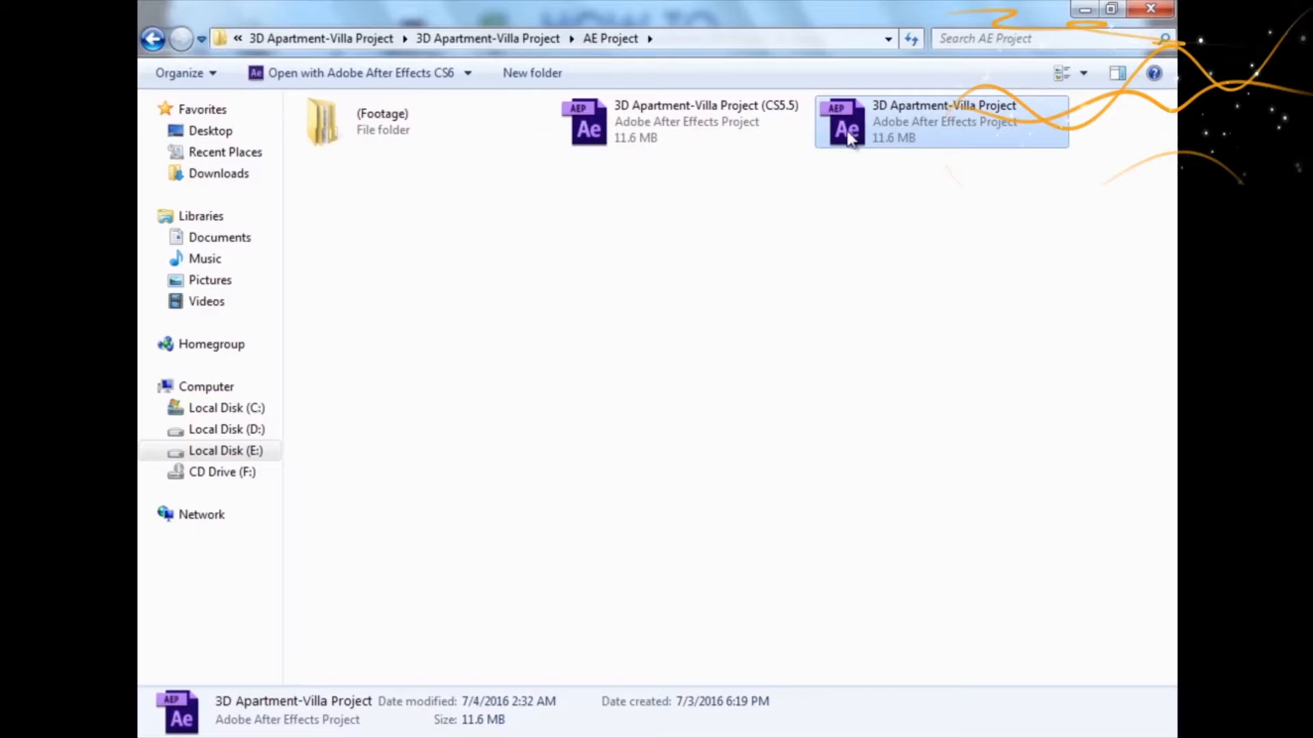
double_click(943, 121)
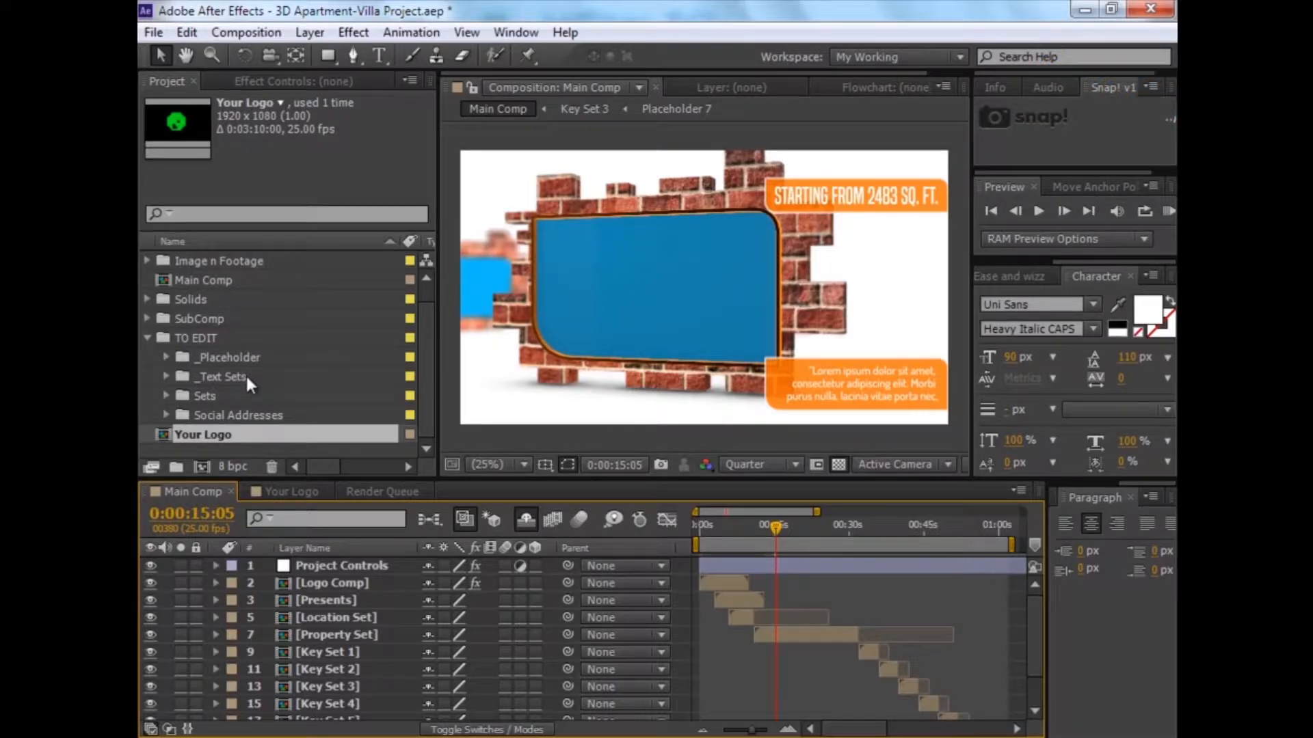
Expand _Text Sets, preview Location Map, return to Main Comp, and select Placeholder 1.
click(226, 376)
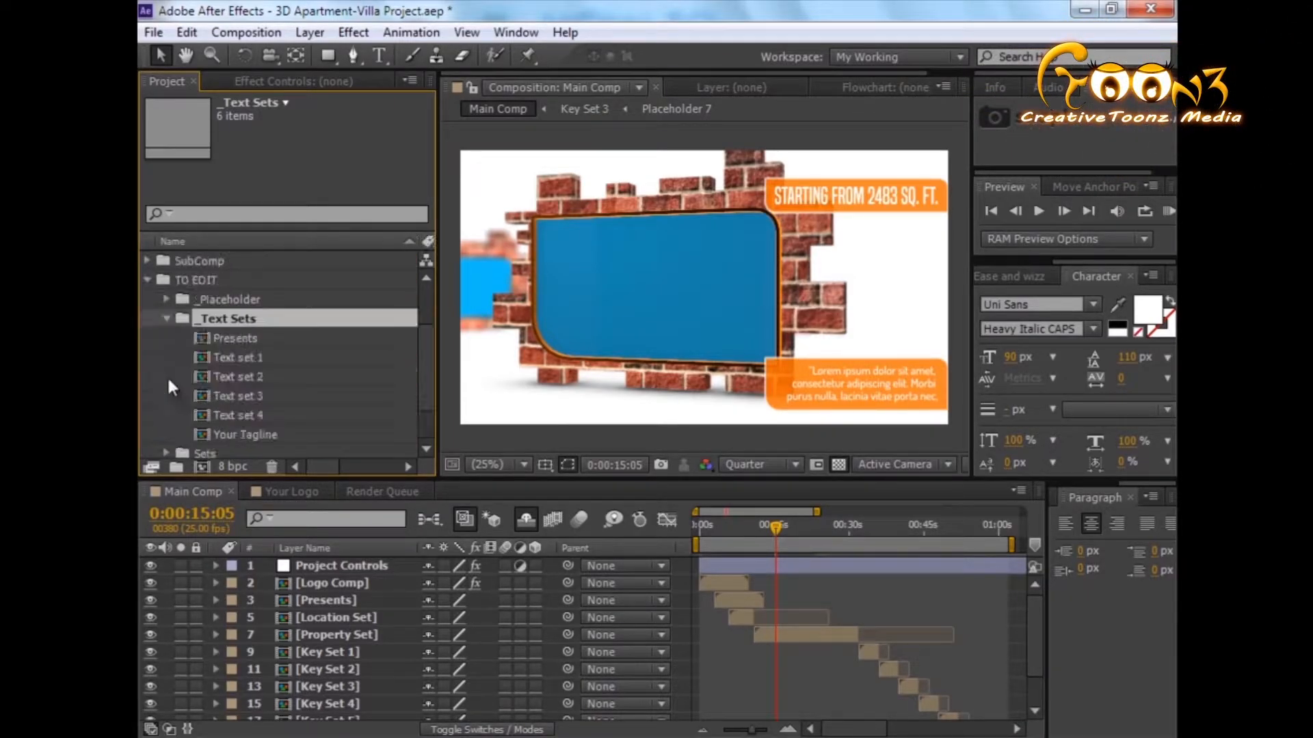
mouse_move(147, 427)
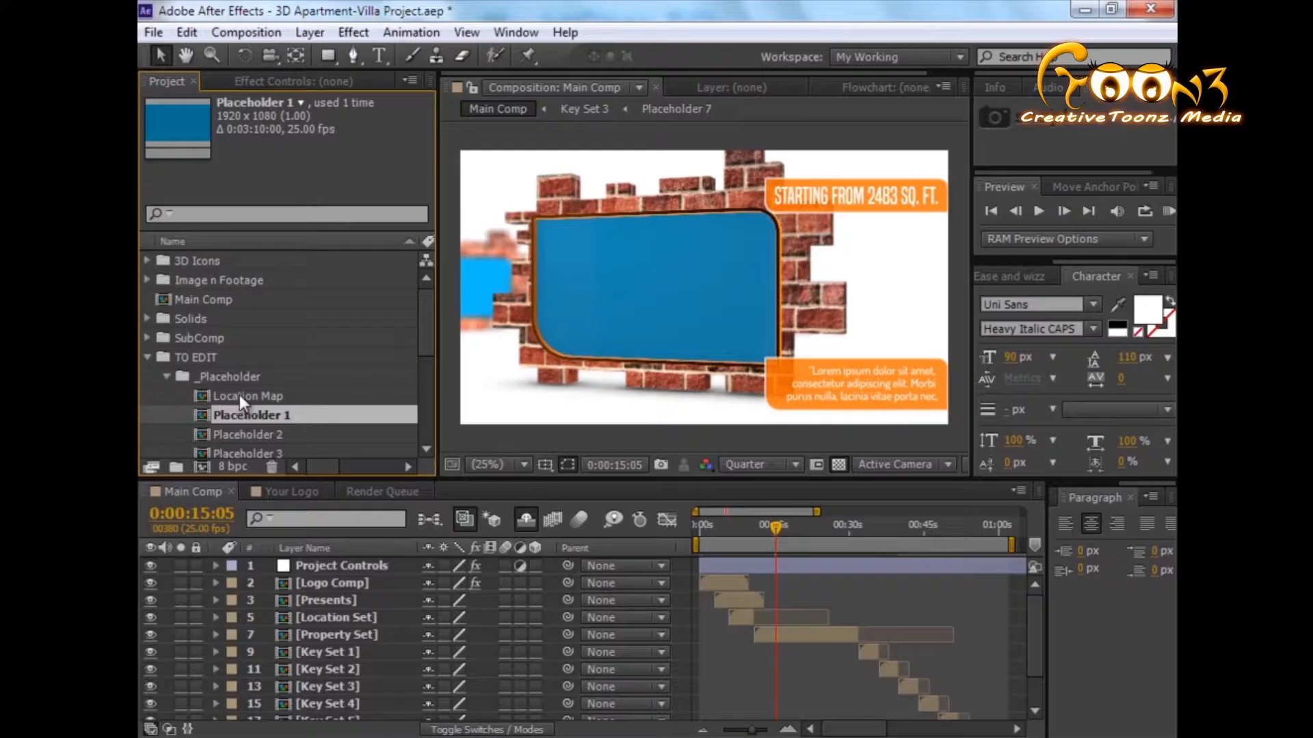
double_click(251, 396)
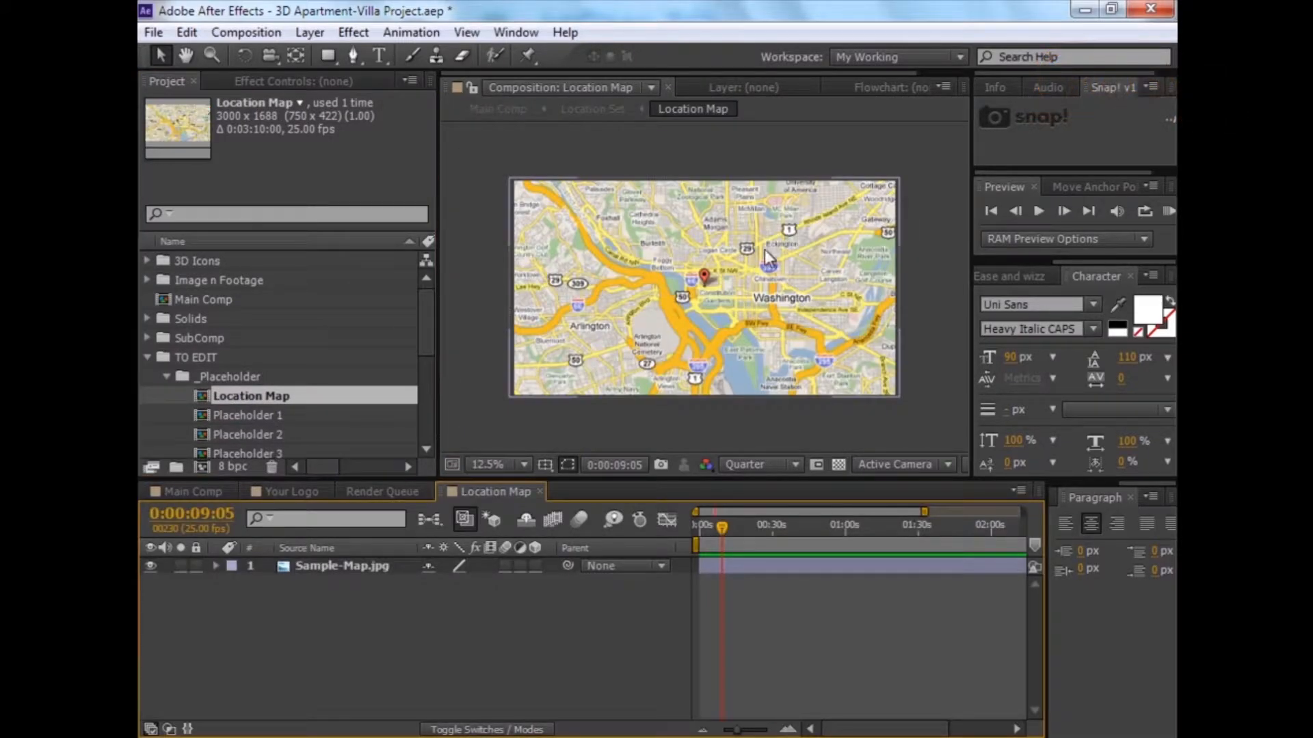
click(381, 492)
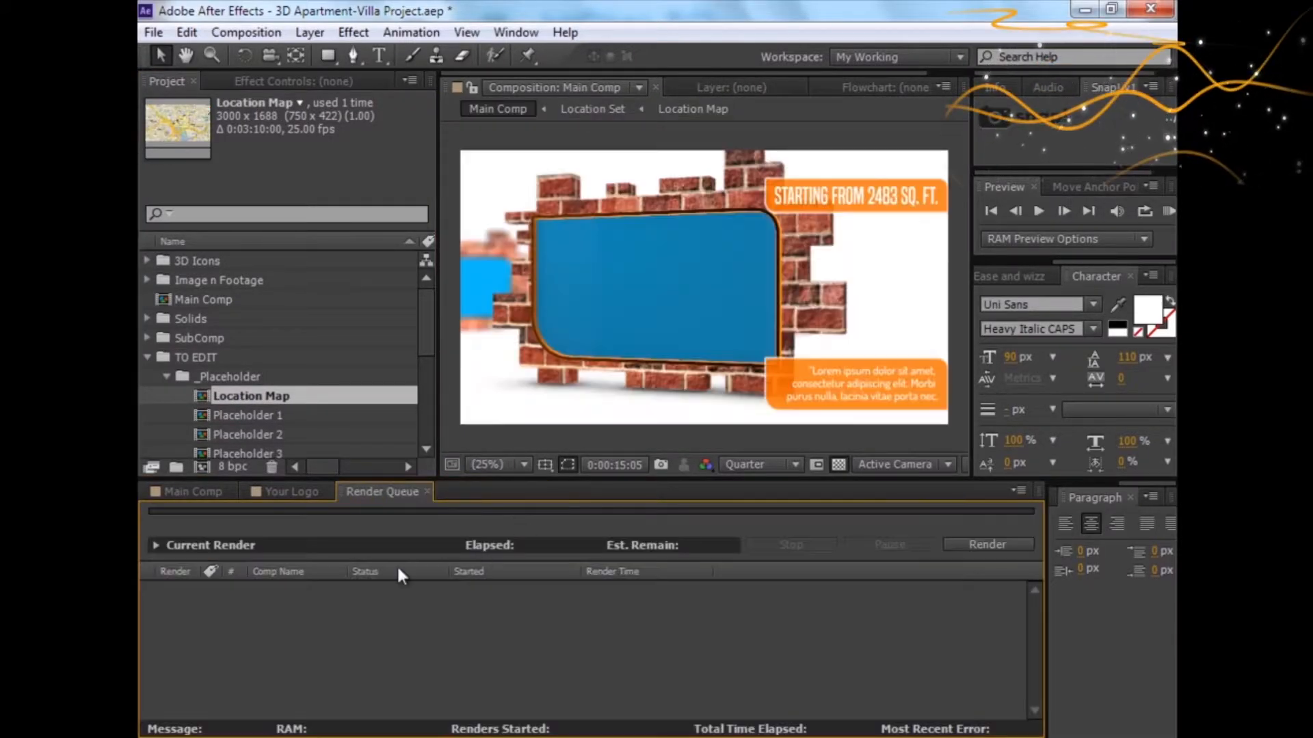
click(191, 492)
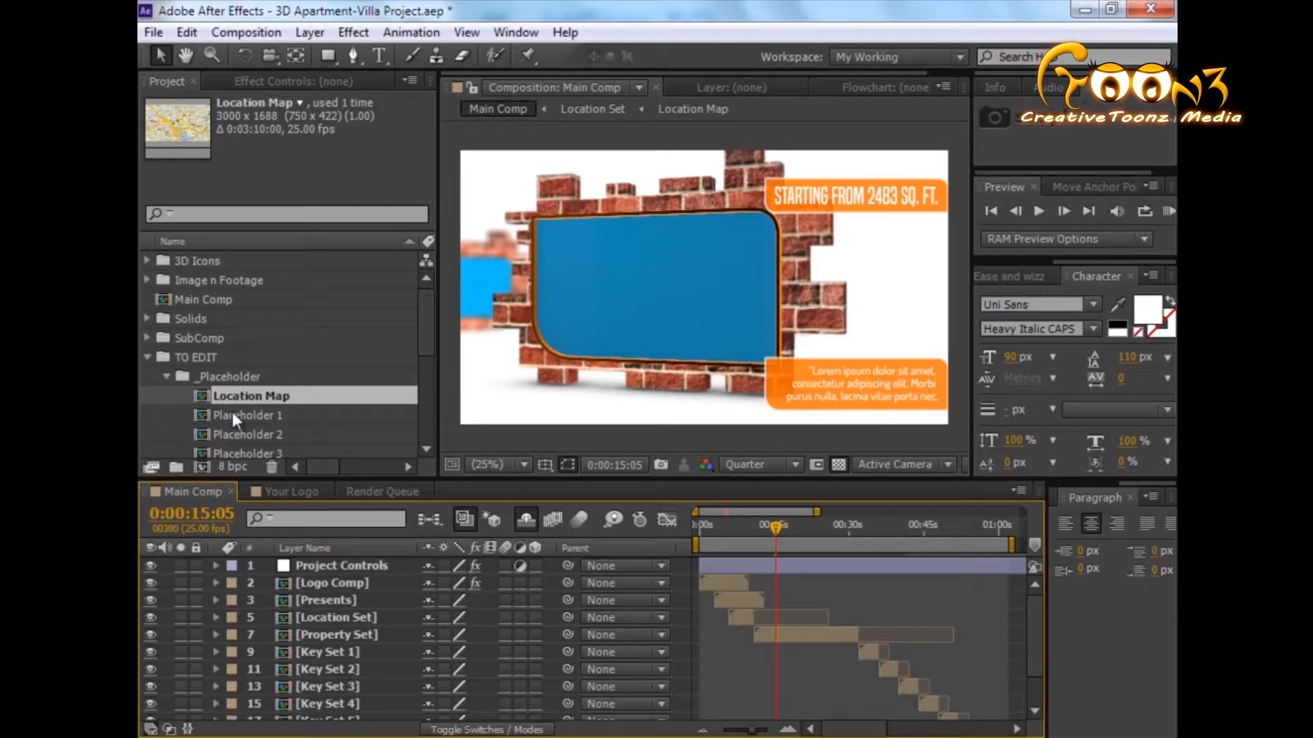
click(251, 415)
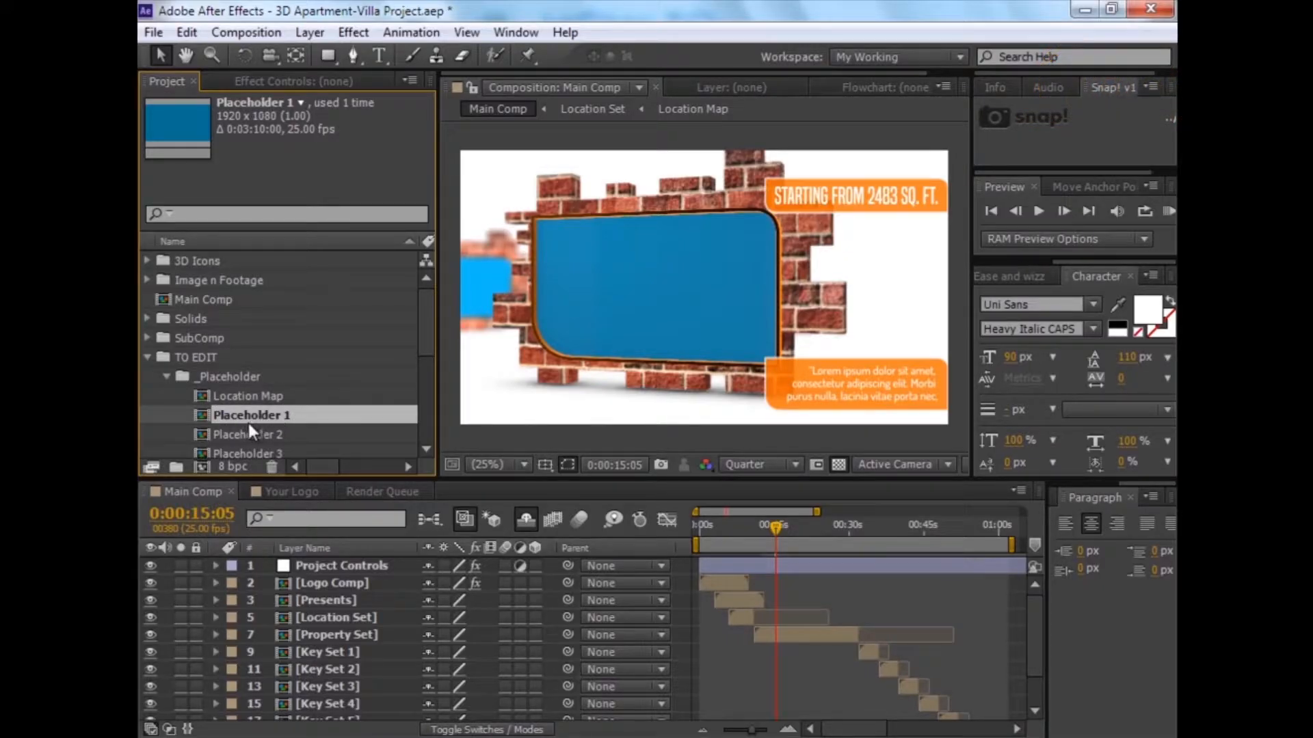
Fill Placeholder 1 with the house-near-lake photo and check it in Main Comp.
double_click(252, 415)
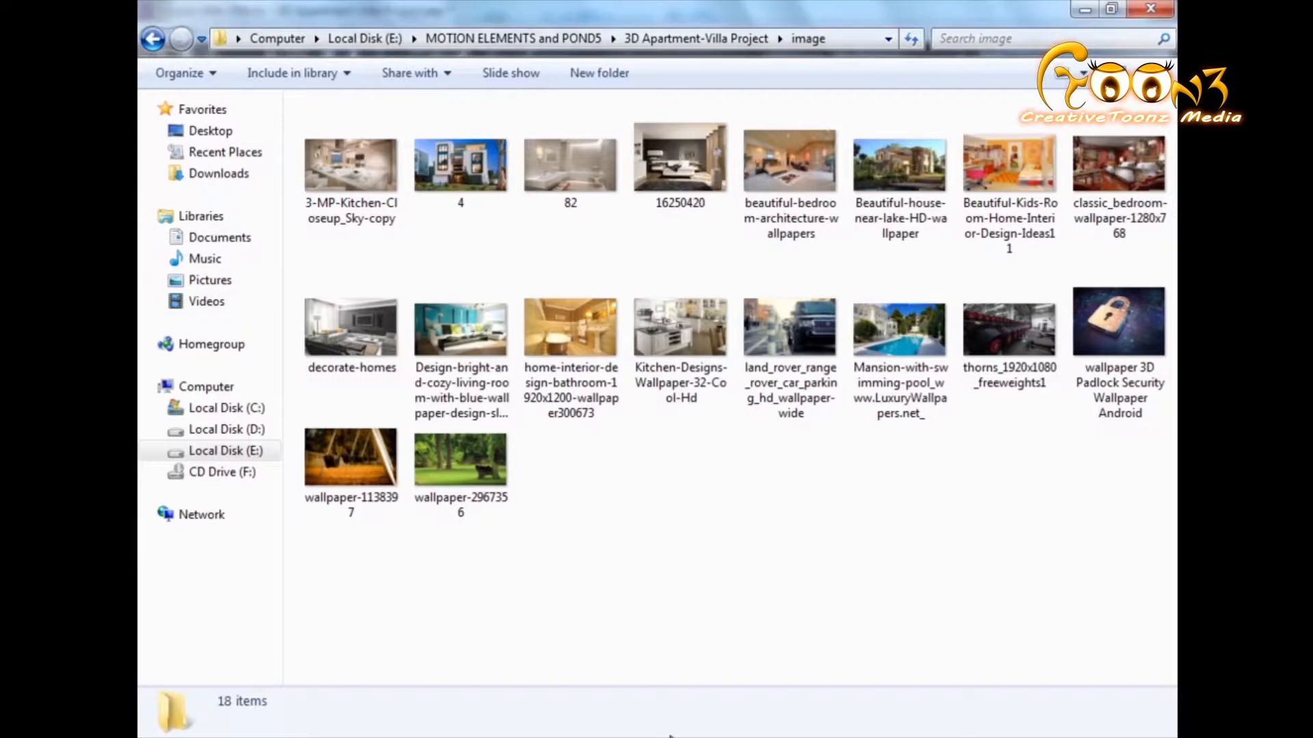
click(900, 163)
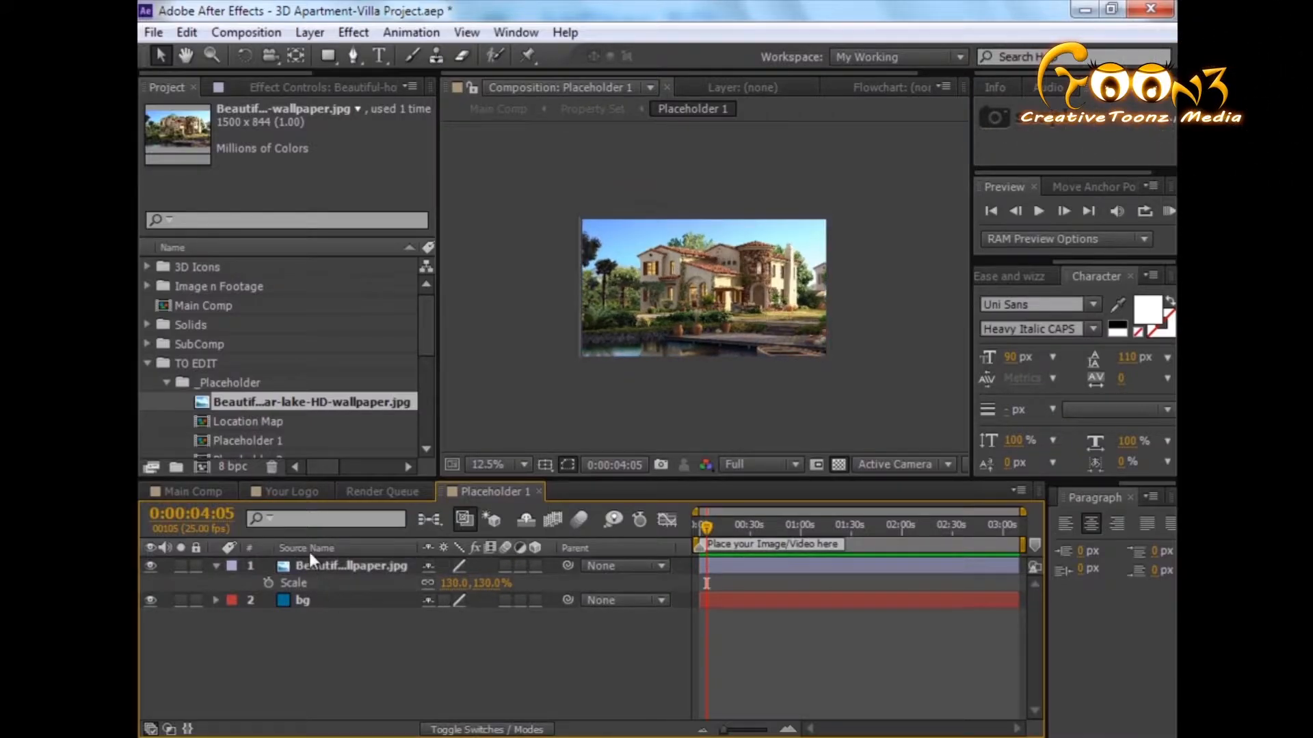
click(191, 491)
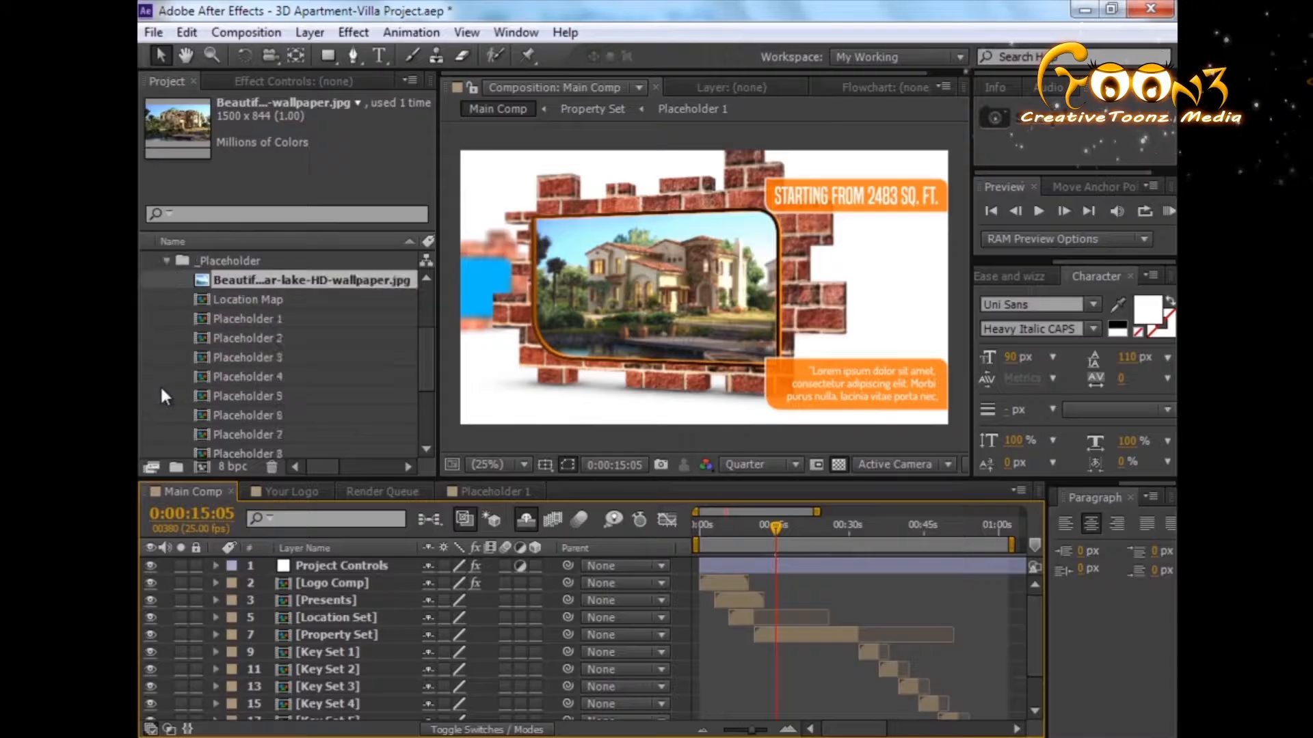
Open the Text set 1 composition, then view the Your Logo placeholder comp.
scroll(down, 3)
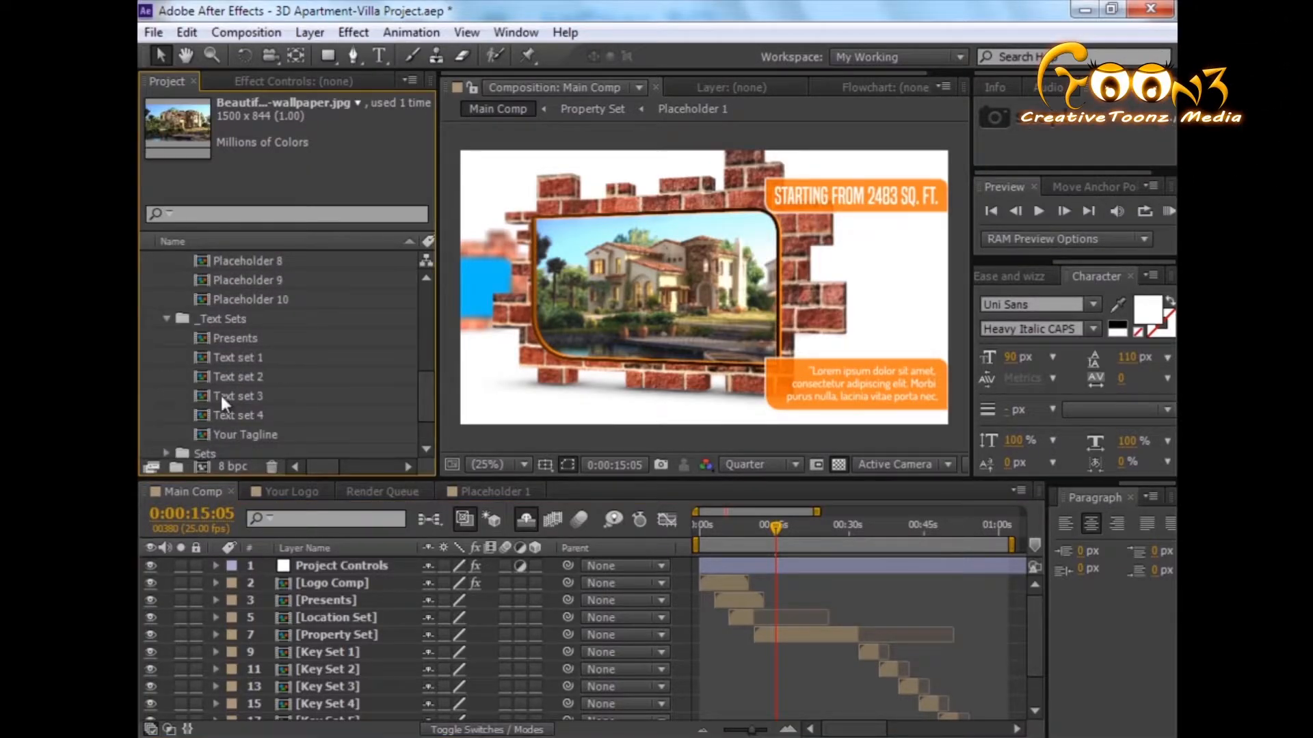
double_click(244, 357)
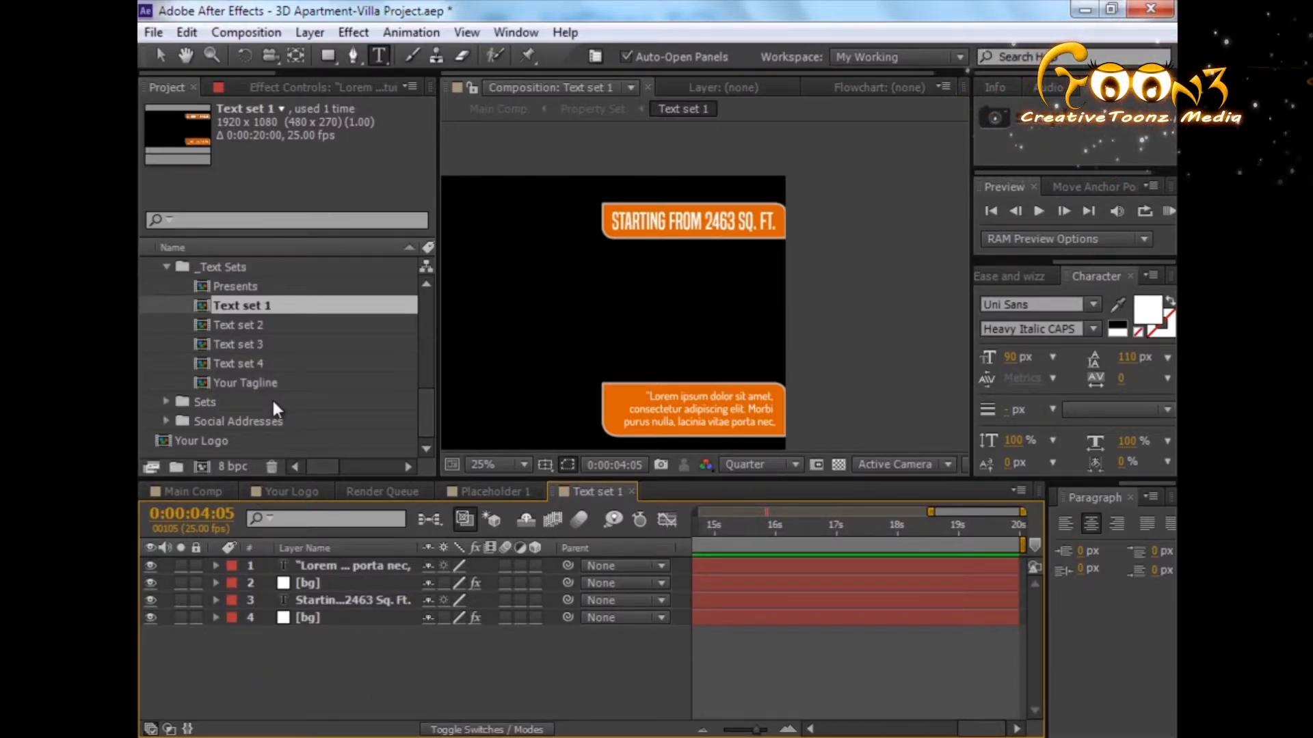
click(286, 492)
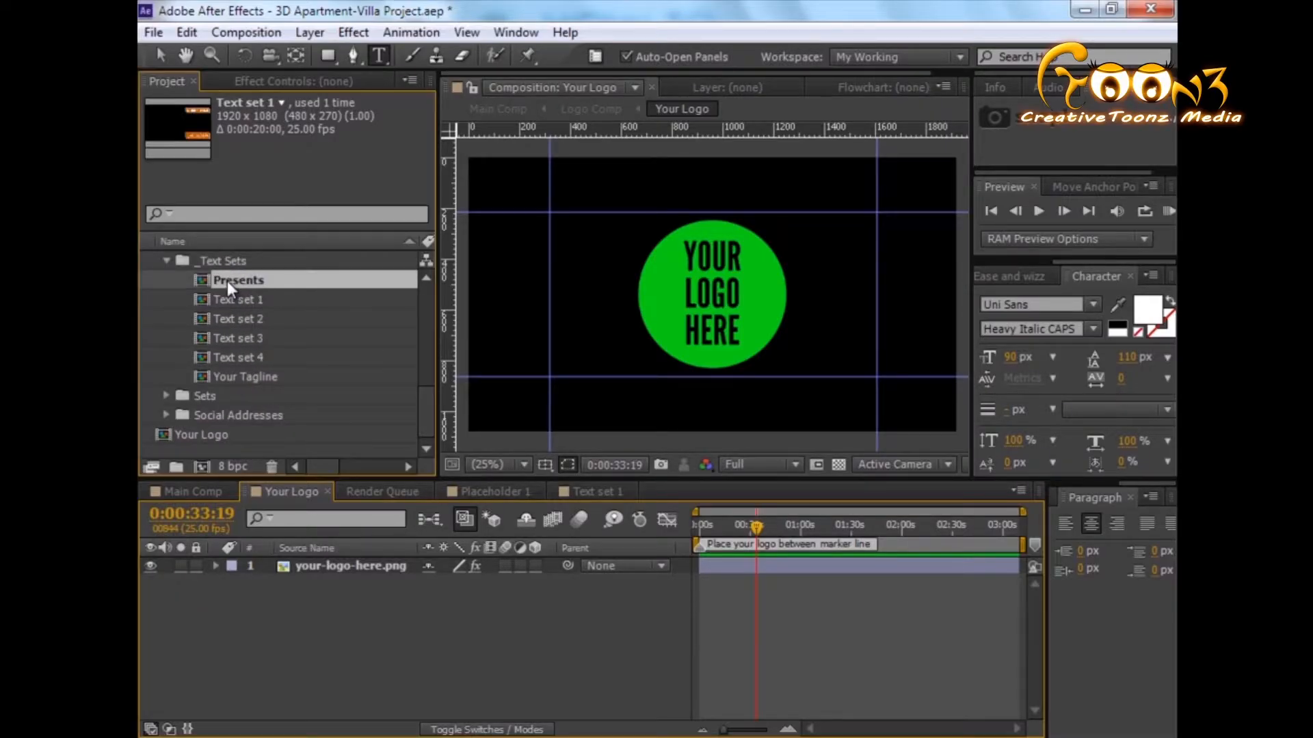
Open the Presents composition from the Project panel.
double_click(239, 280)
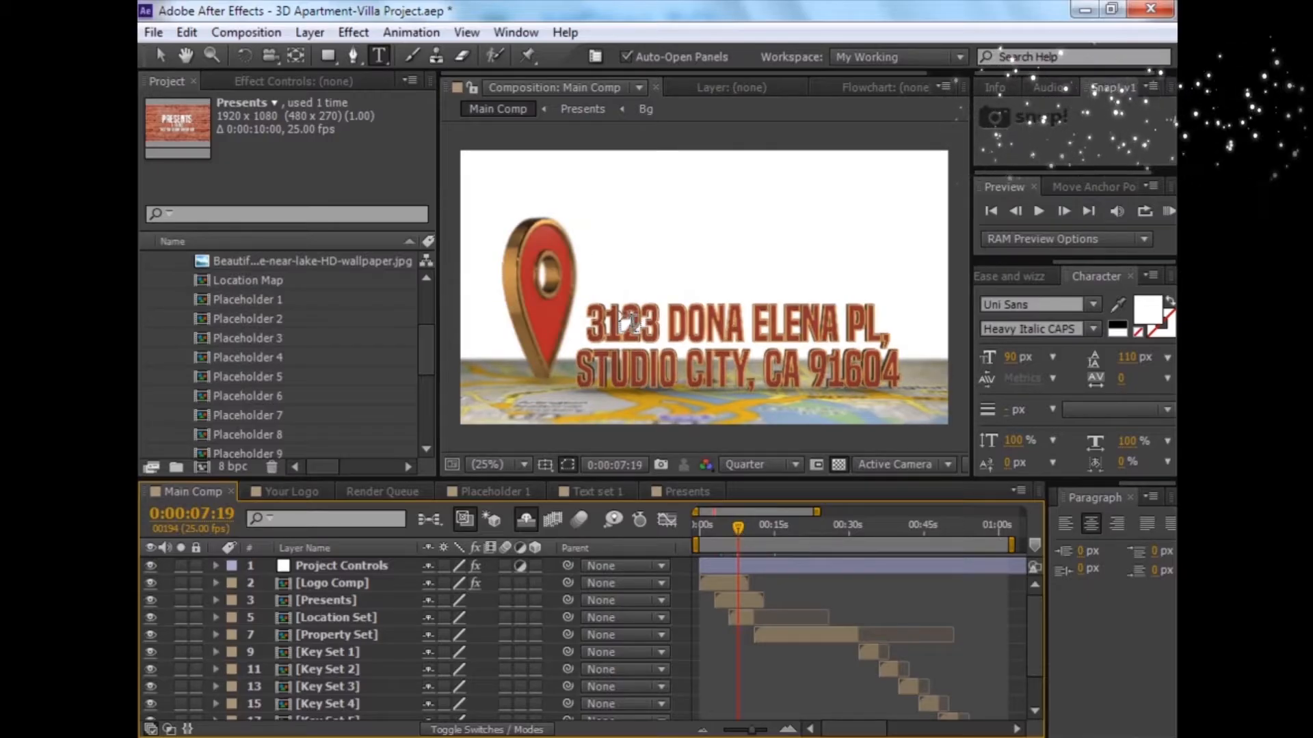
Select the Location Set layer in Main Comp and open its composition.
click(335, 634)
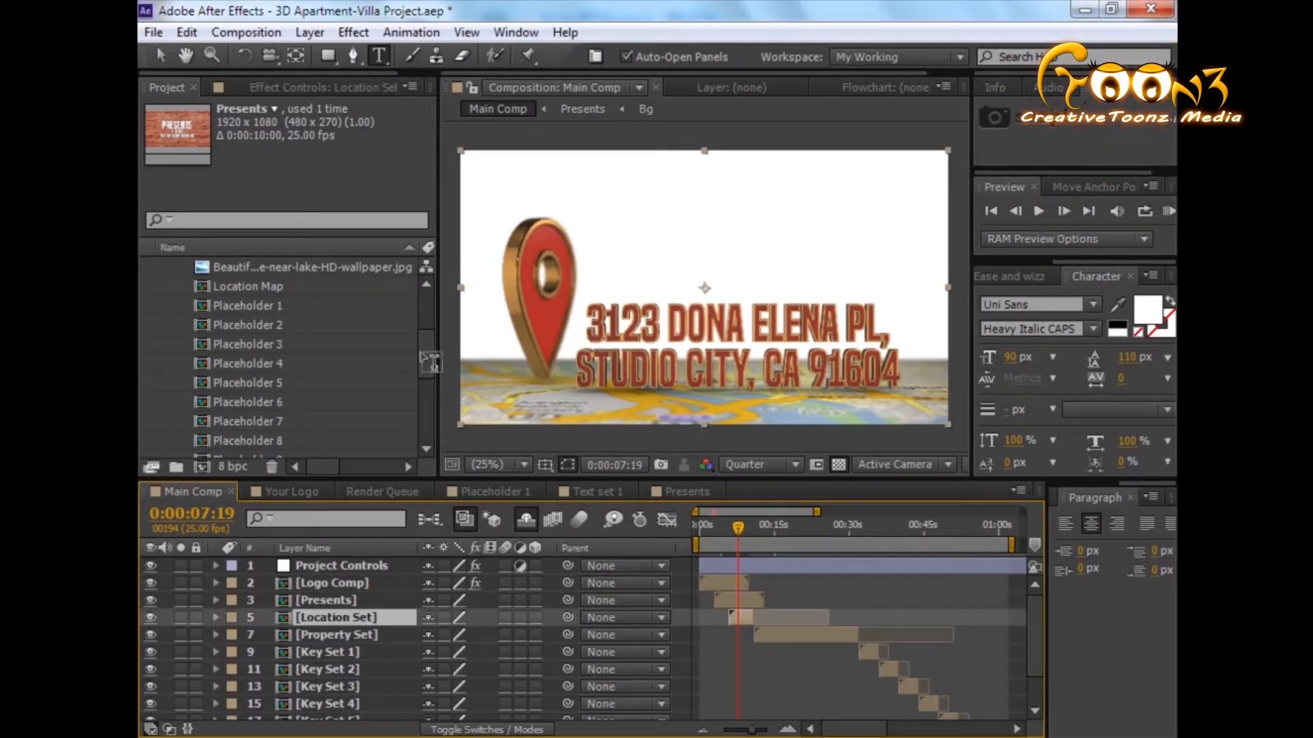
click(168, 266)
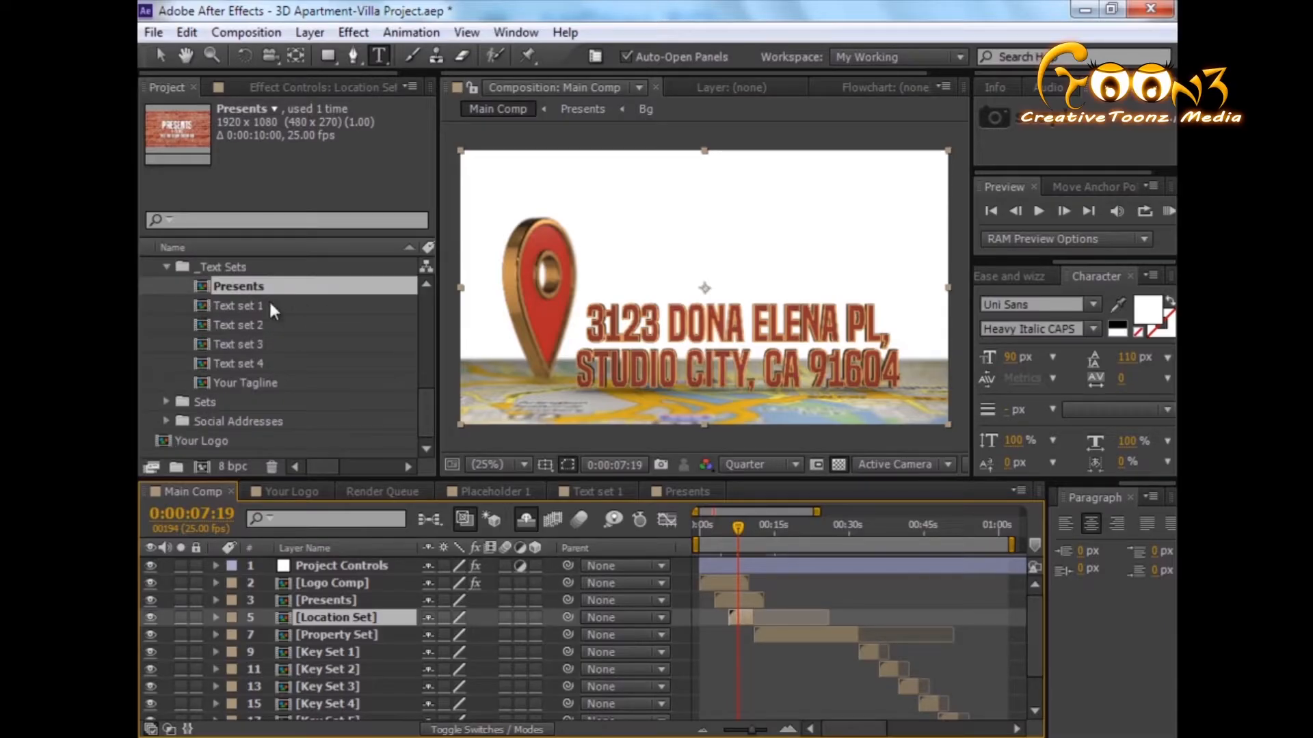
mouse_move(908, 314)
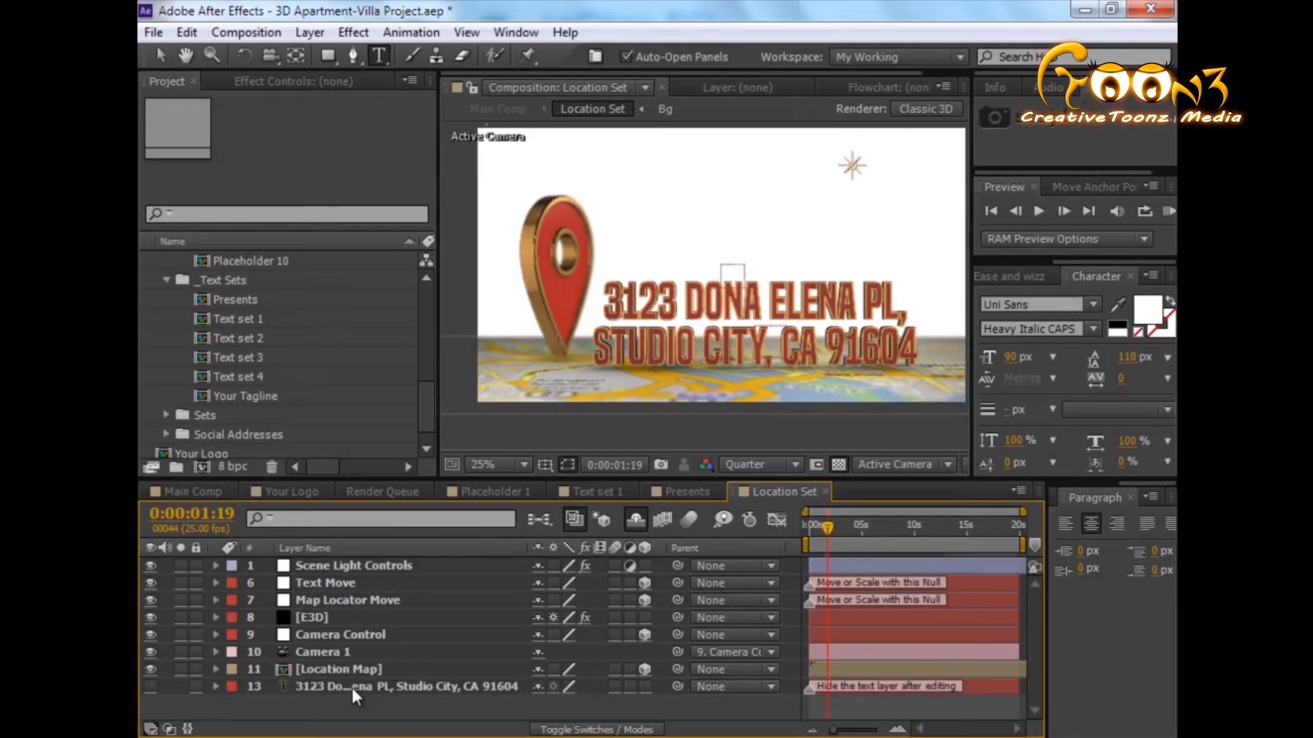
Solo the address text layer and change the state abbreviation to NY.
click(405, 686)
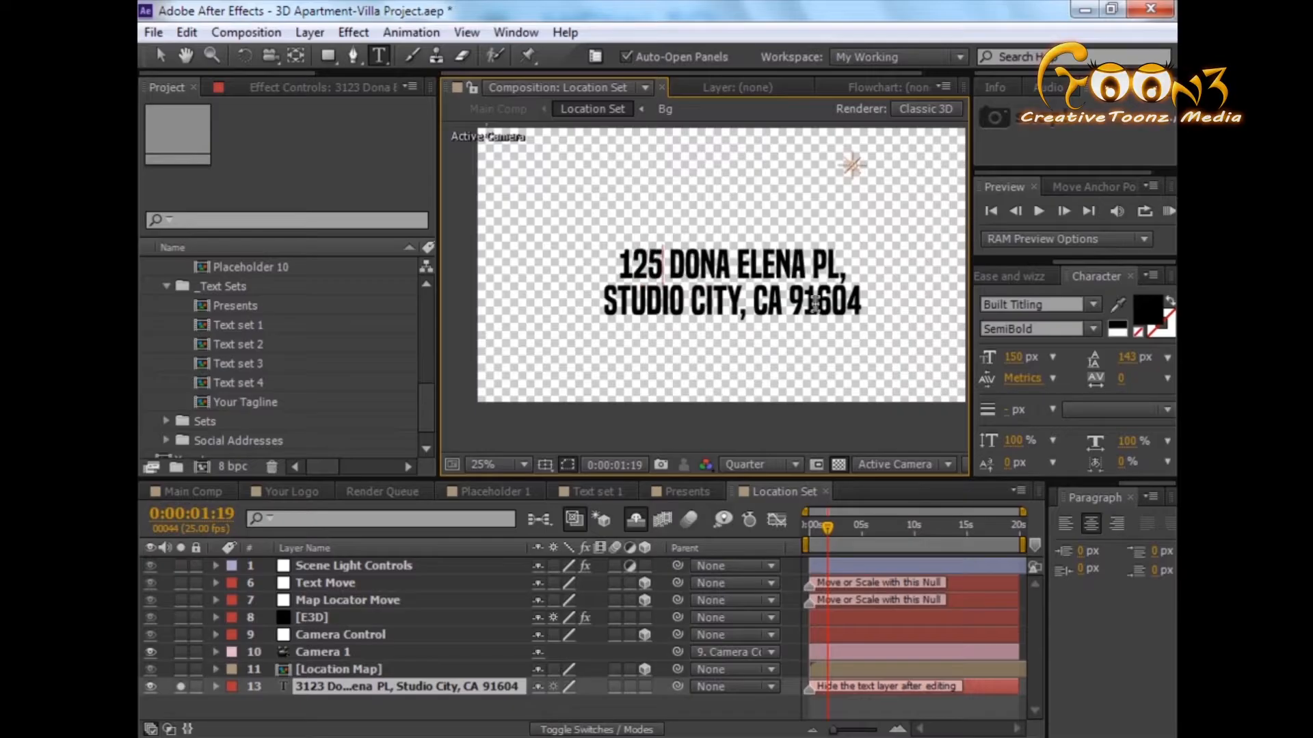
click(777, 301)
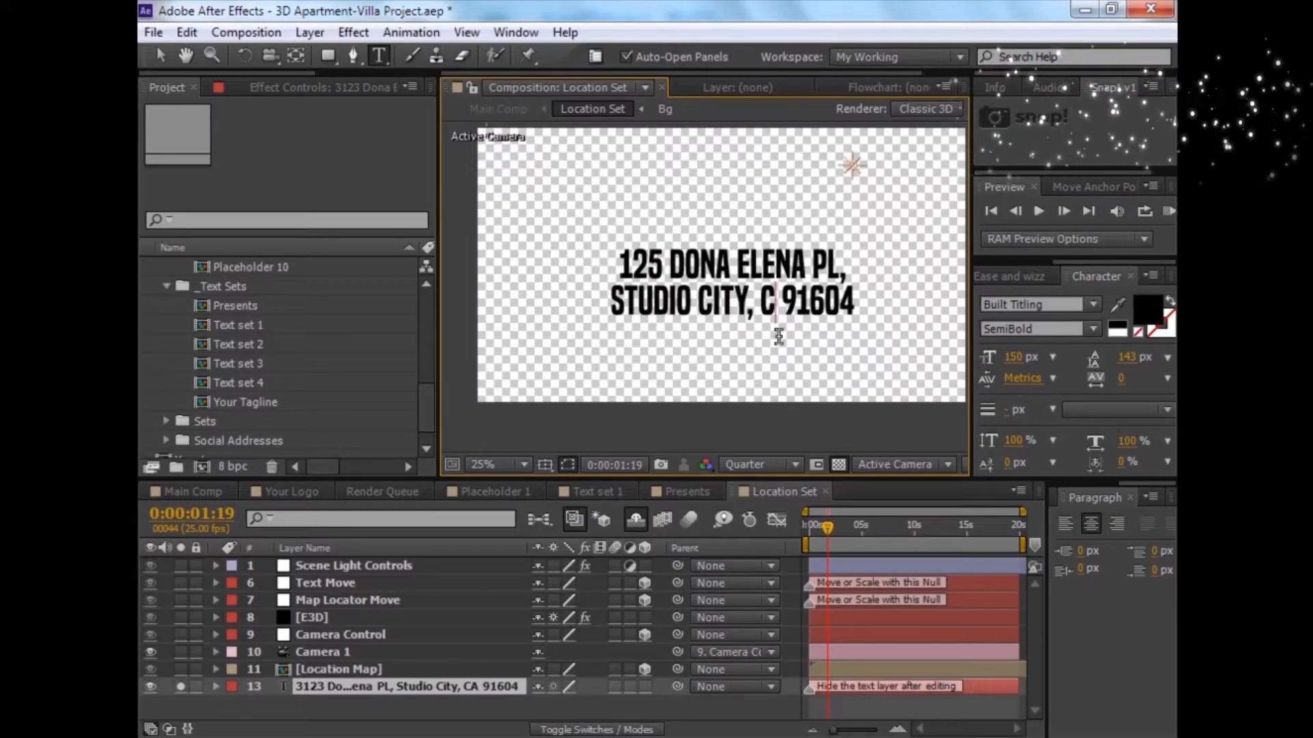
text(NY)
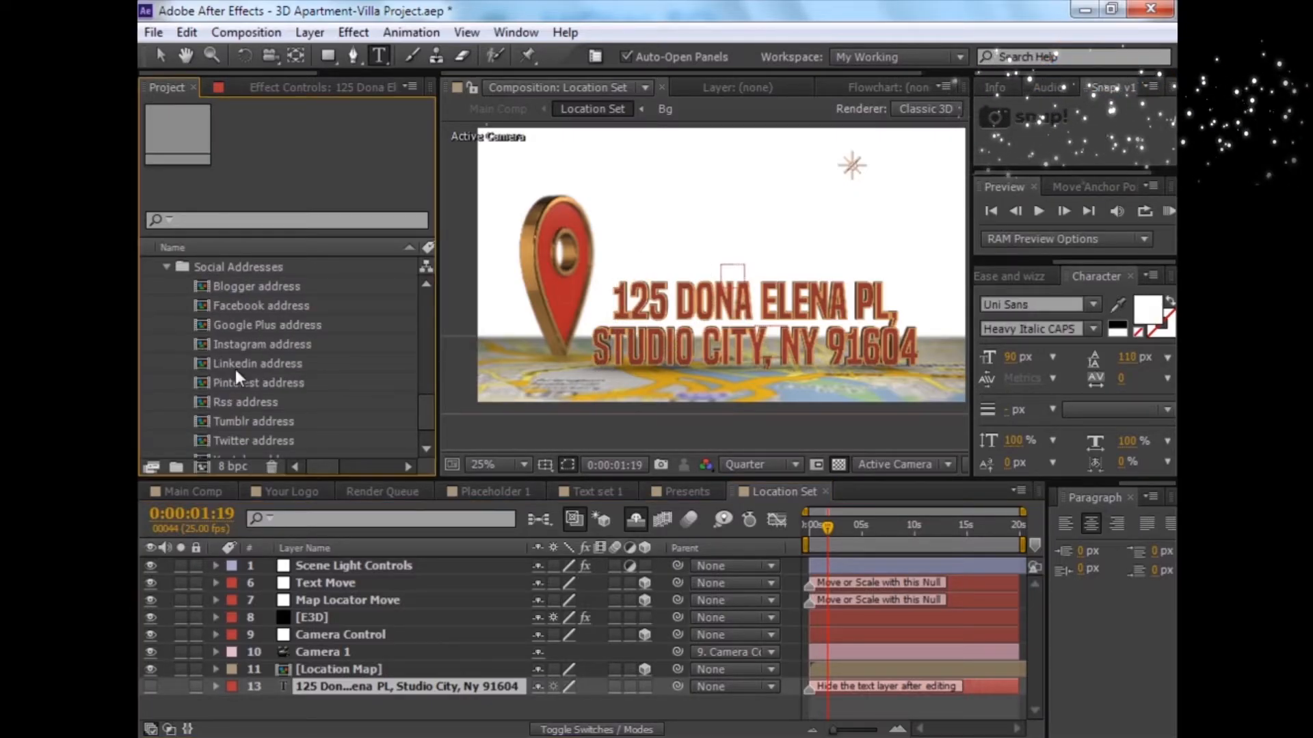
Open the Youtube address comp, view its Color 1/Color 2 controls, and return to Main Comp.
scroll(down, 3)
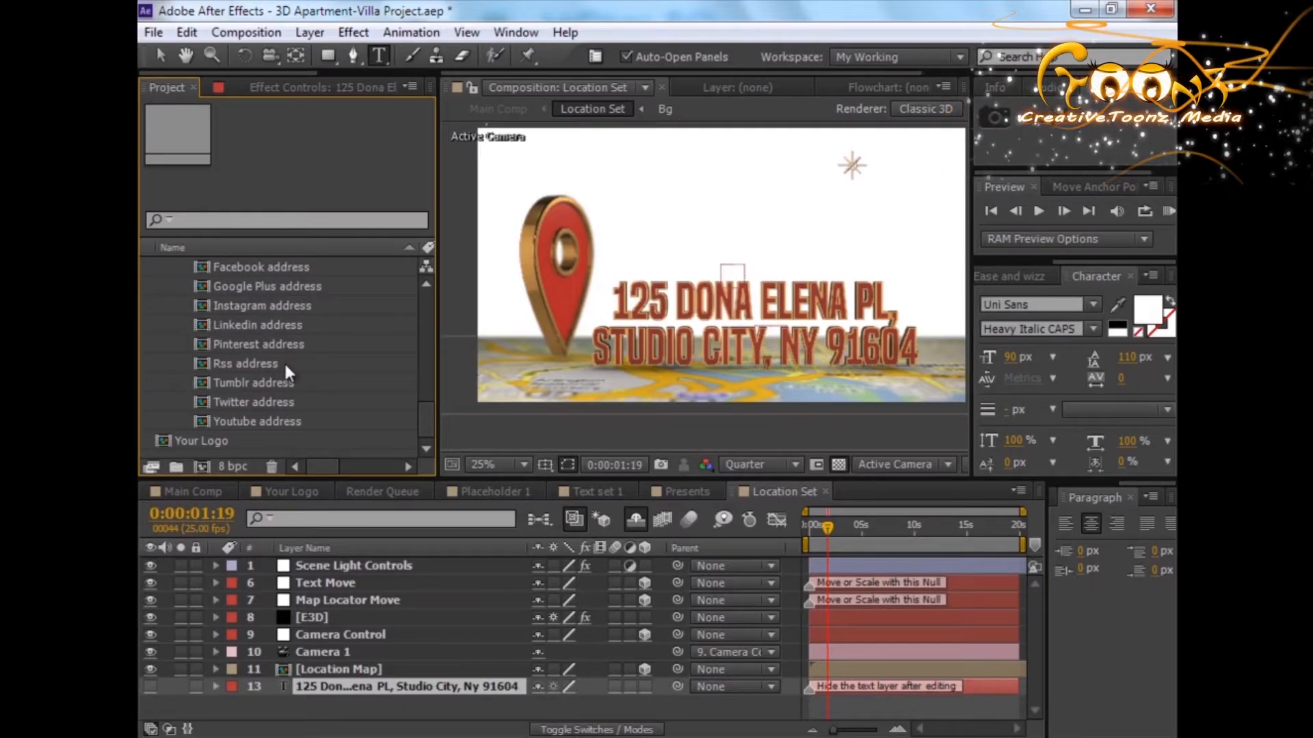
double_click(261, 433)
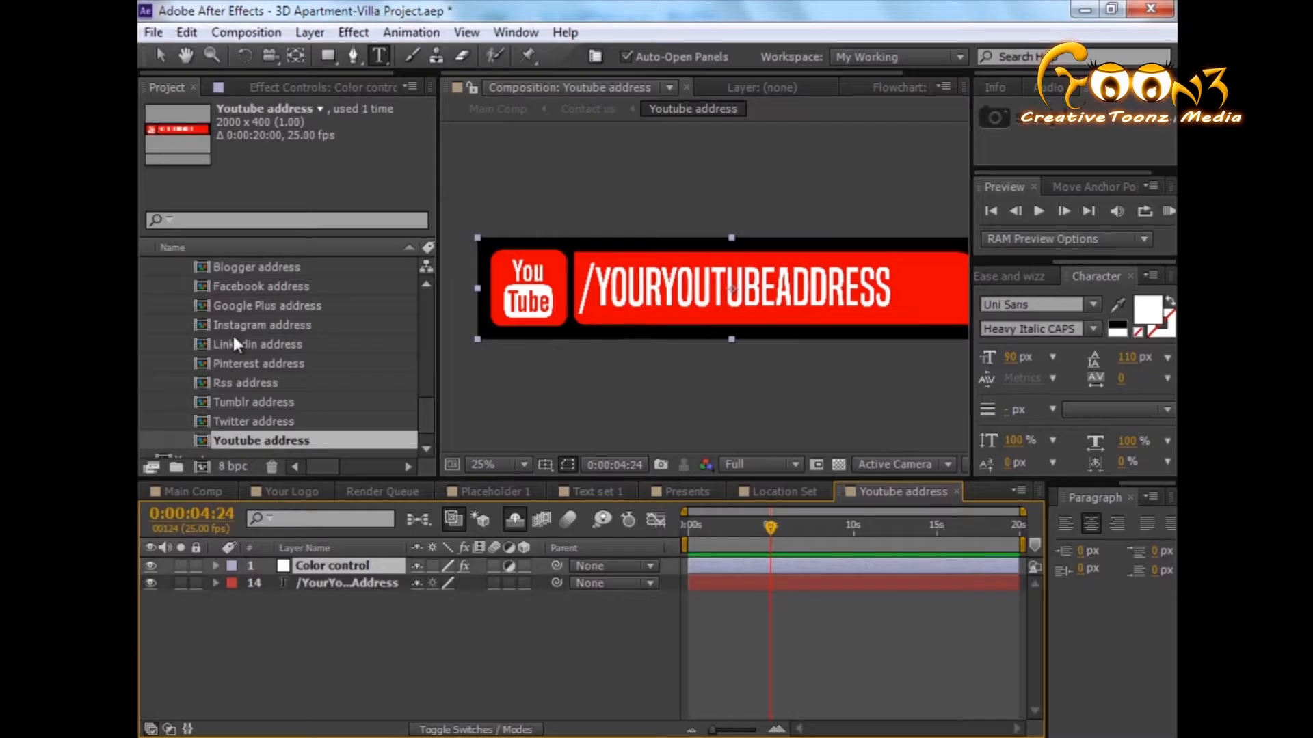
click(315, 142)
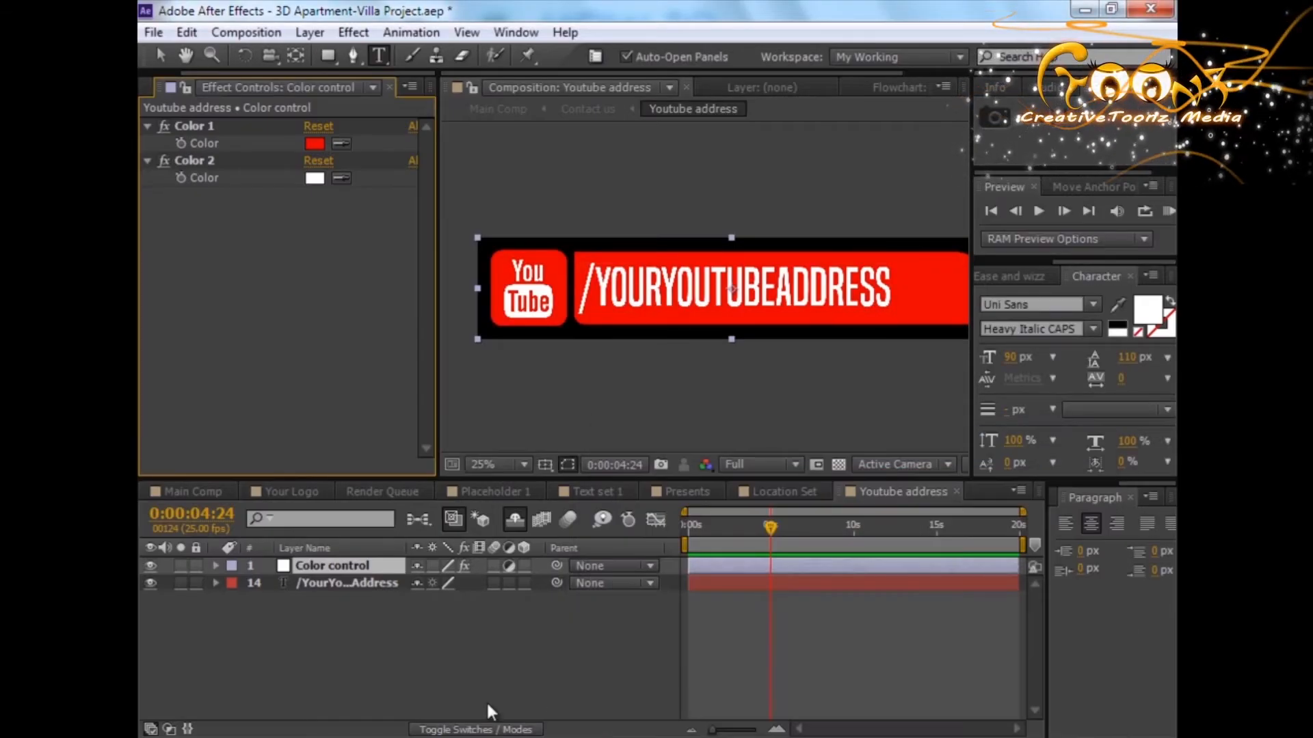
click(780, 491)
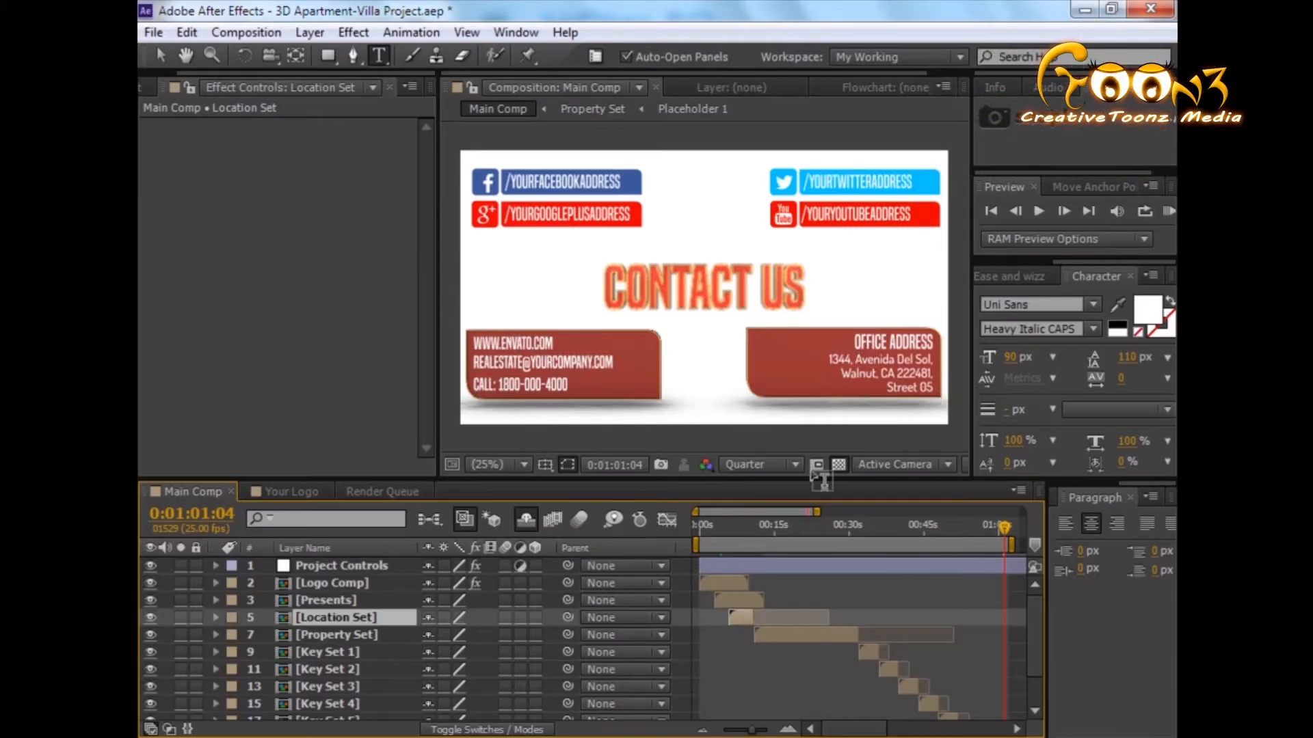
Solo the Contact Us heading, open the Facebook address badge comp, then return to Main Comp.
scroll(down, 3)
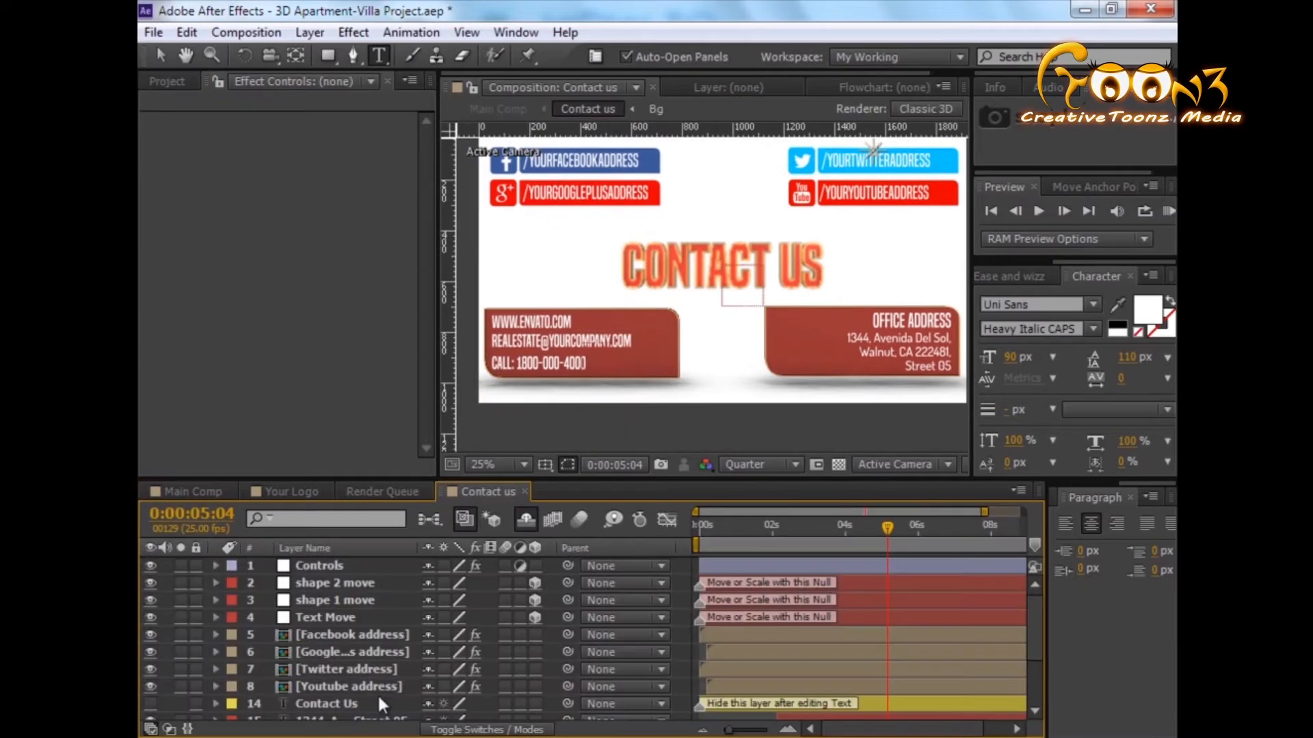
scroll(down, 3)
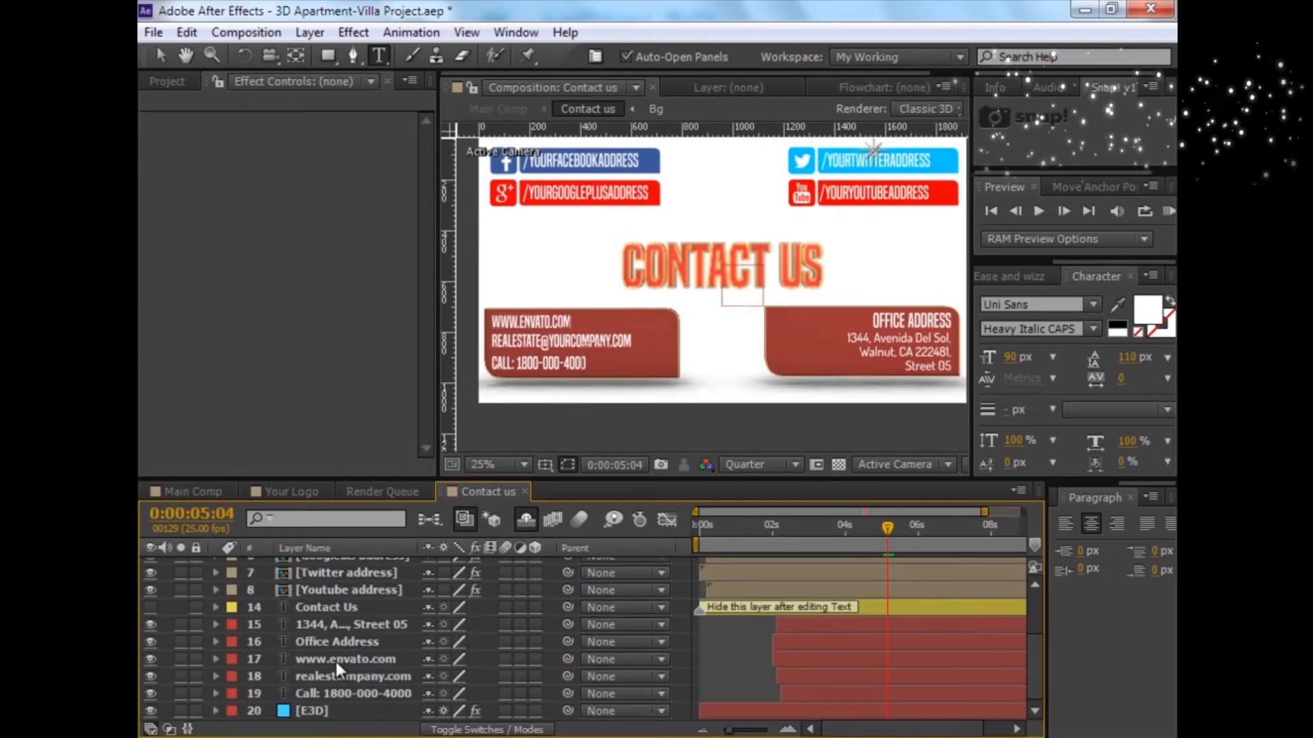
click(353, 675)
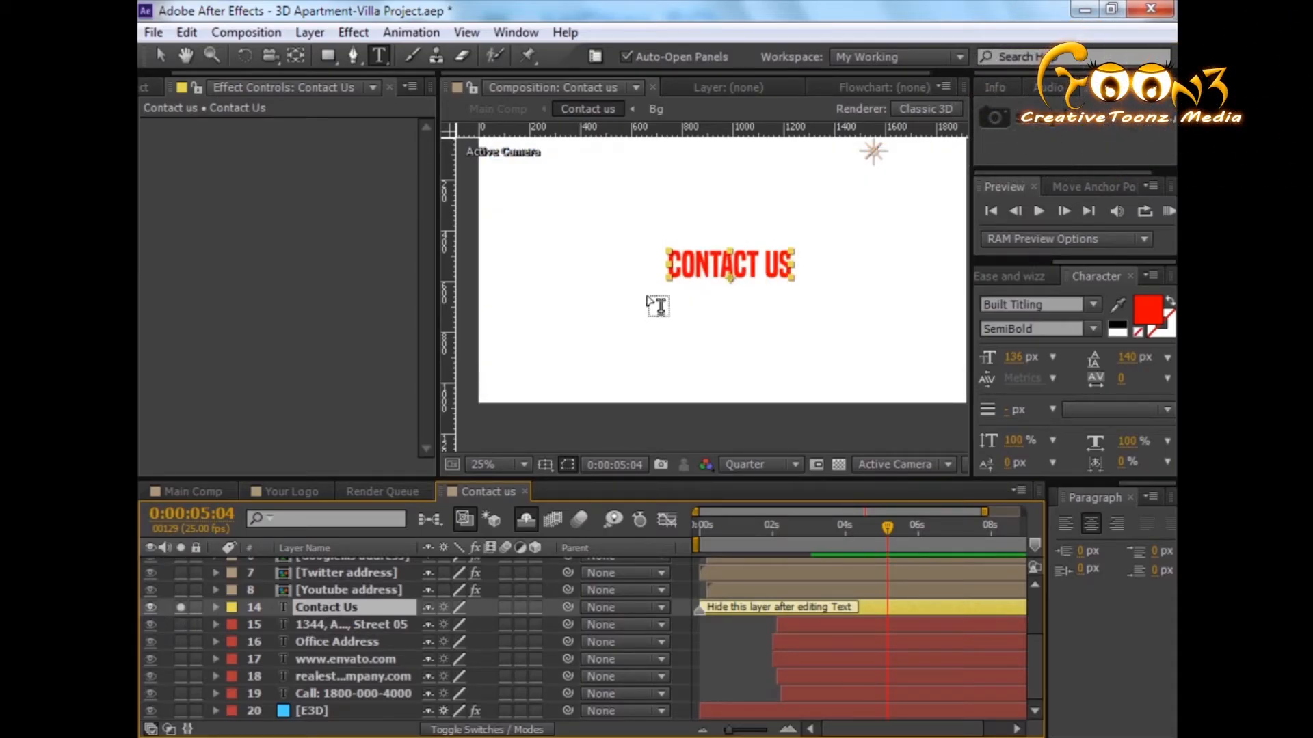
mouse_move(704, 346)
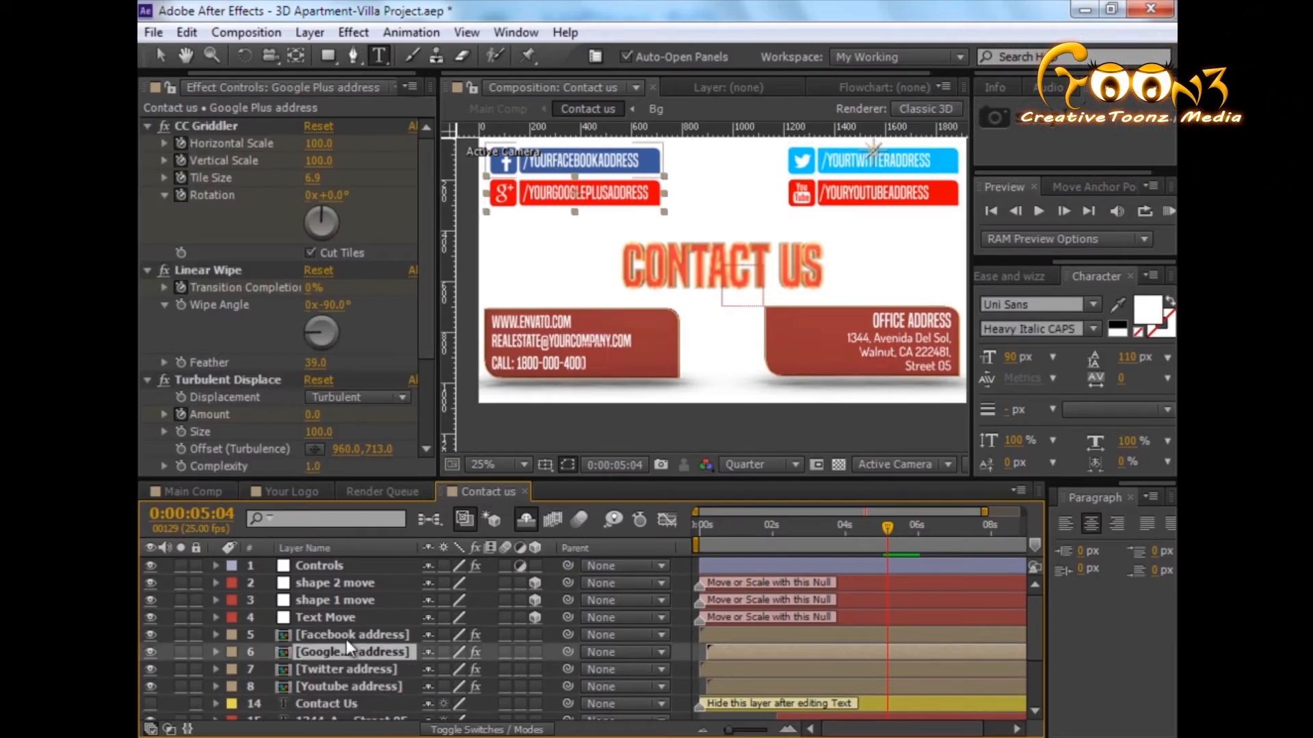
double_click(352, 634)
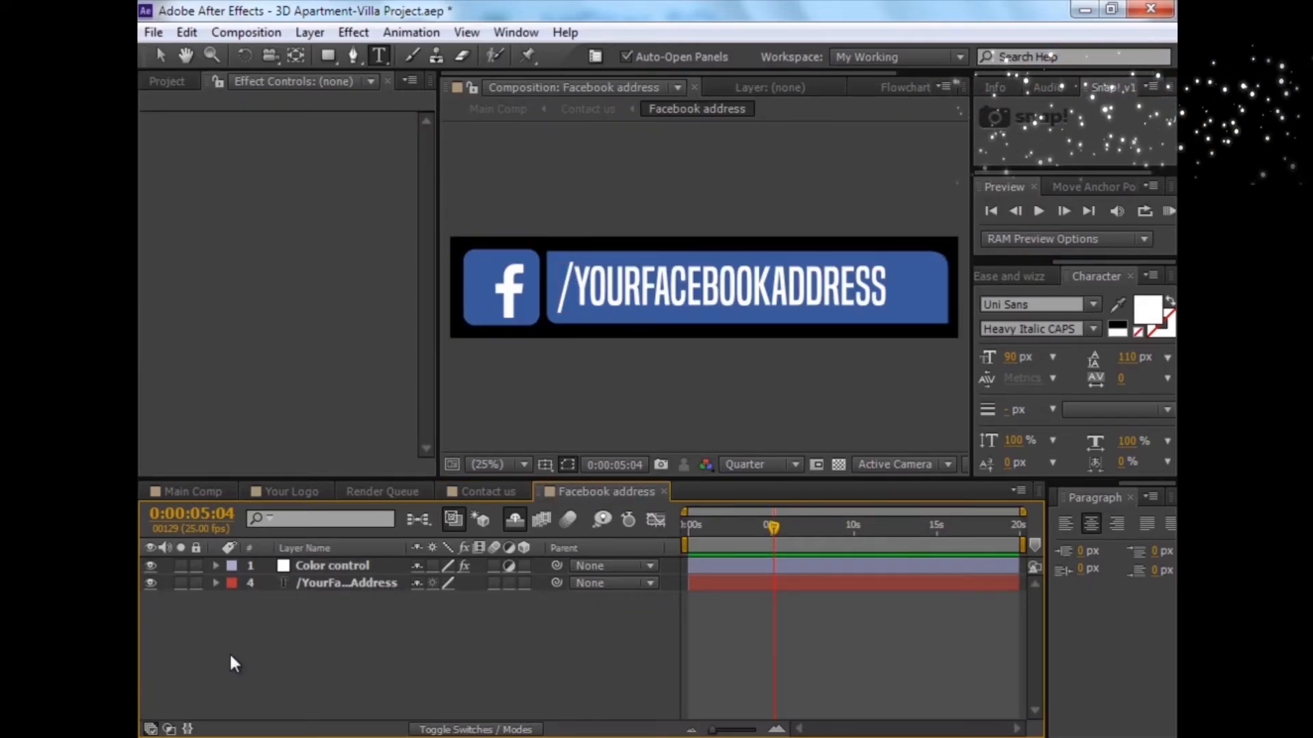
click(192, 492)
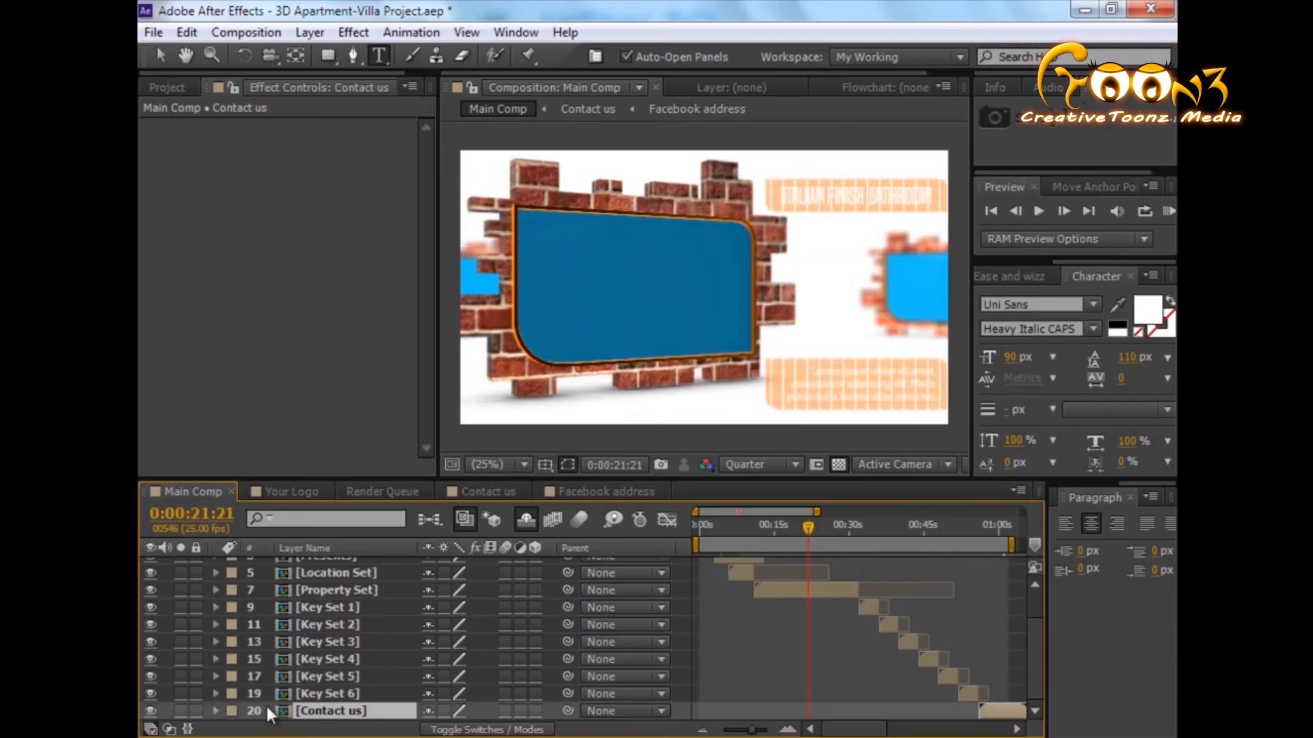
Add Main Comp to the Render Queue and change its output module from AVI to QuickTime.
click(246, 33)
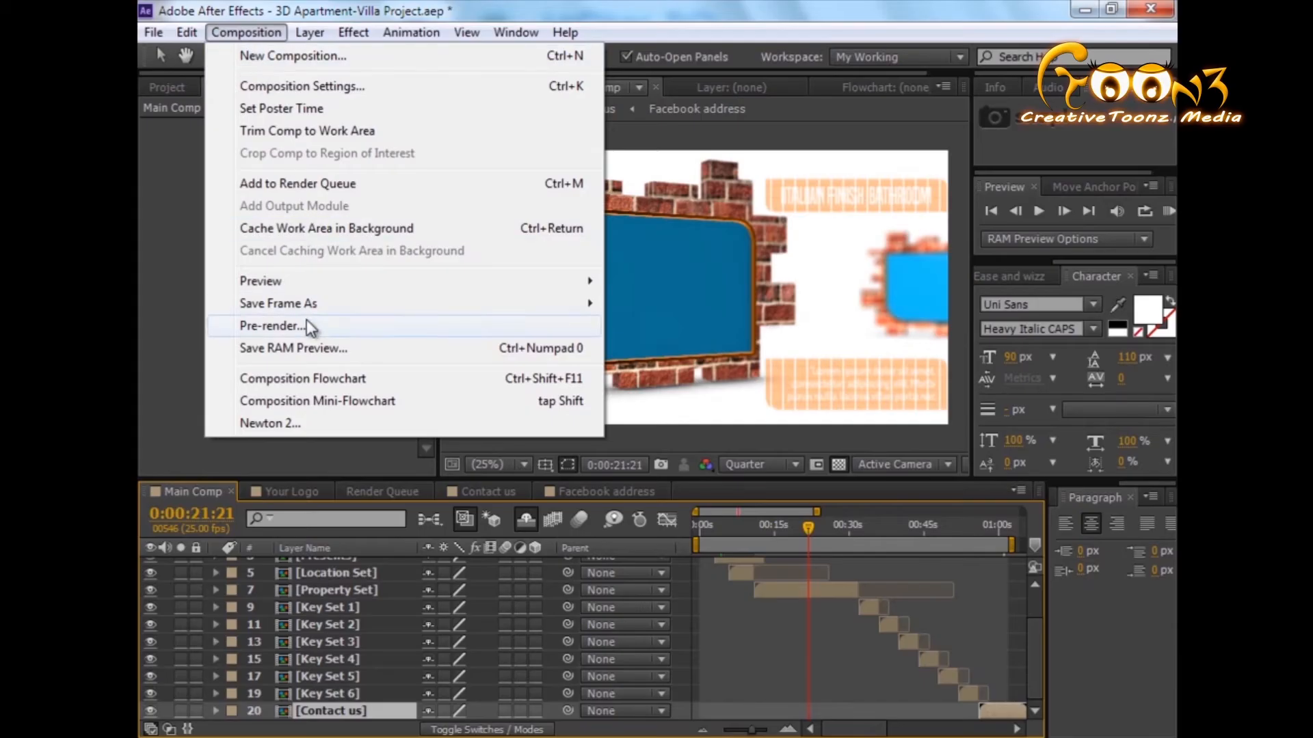
click(270, 325)
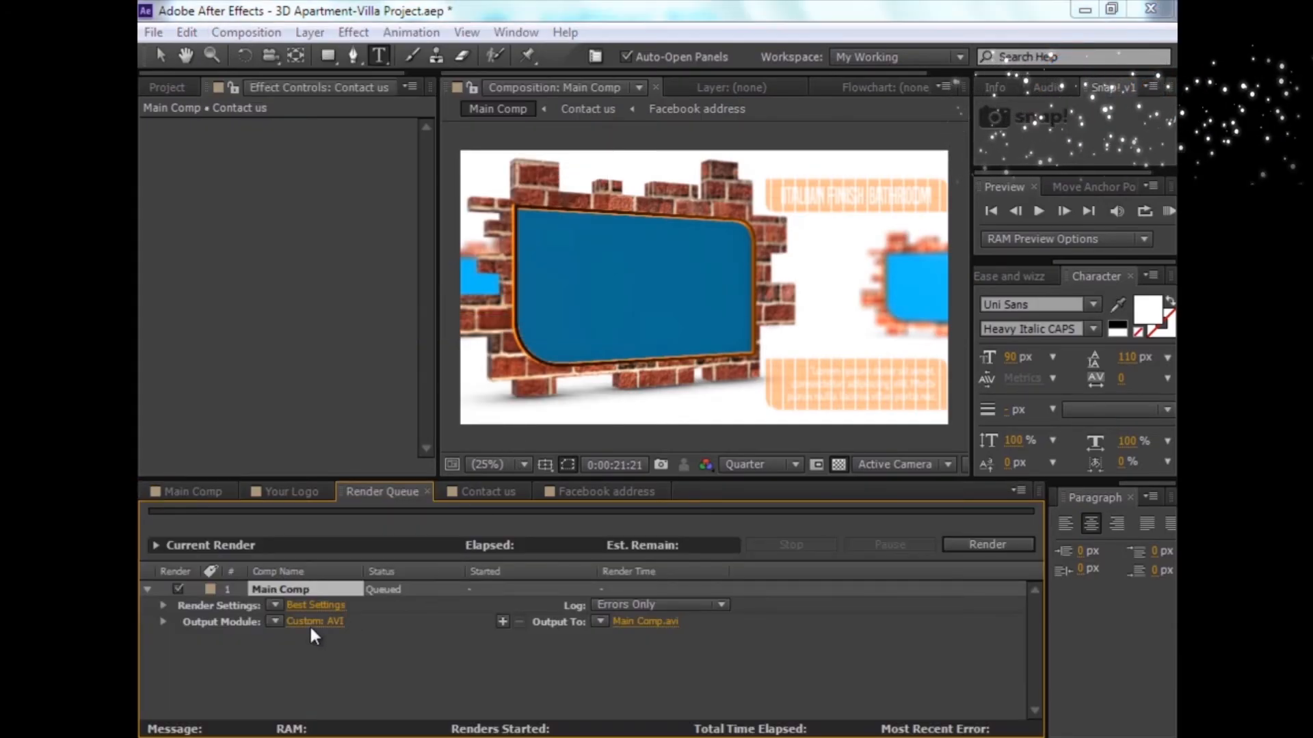
click(316, 621)
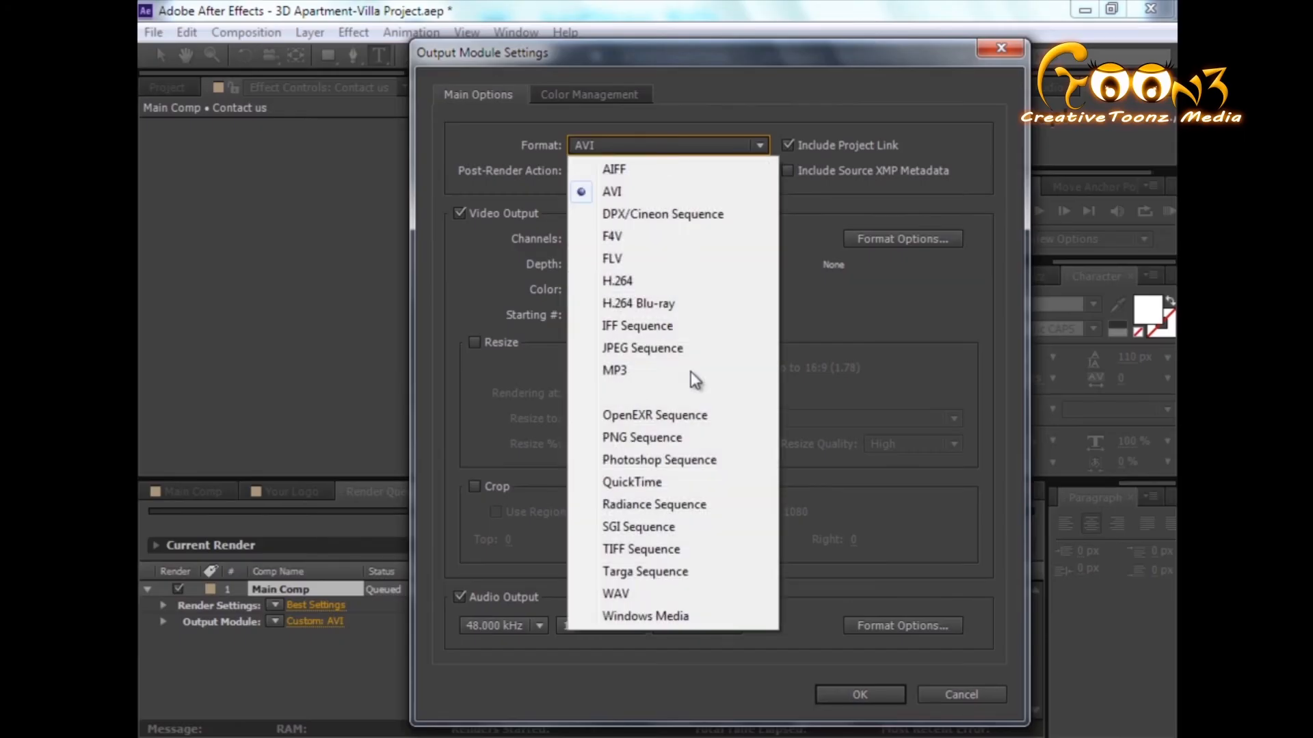
click(631, 482)
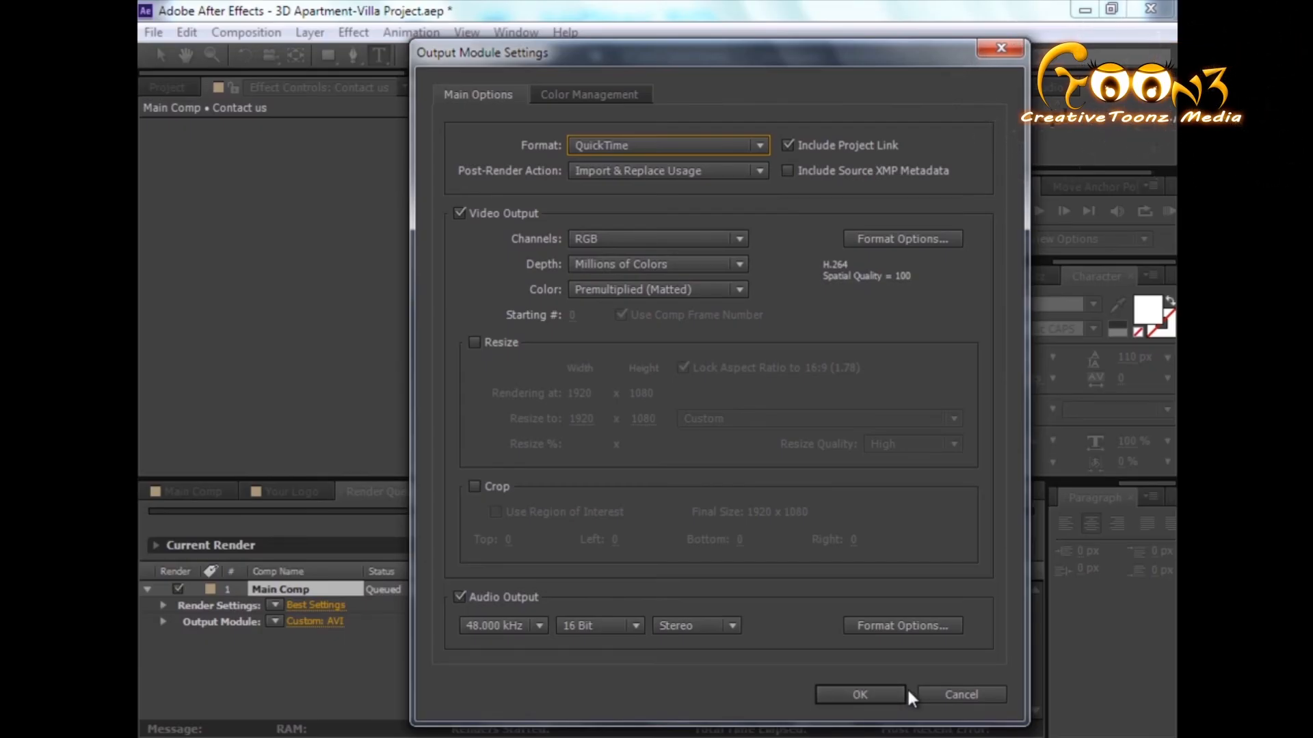
mouse_move(739, 691)
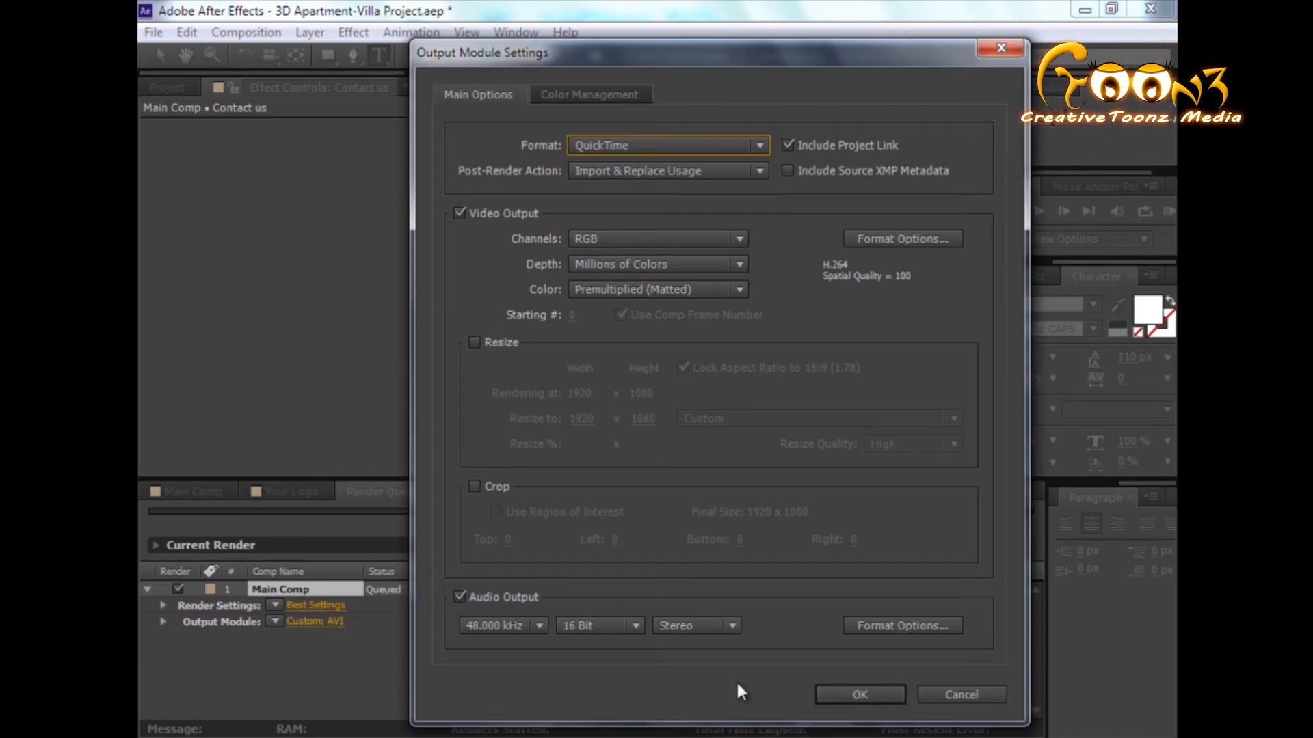
mouse_move(728, 694)
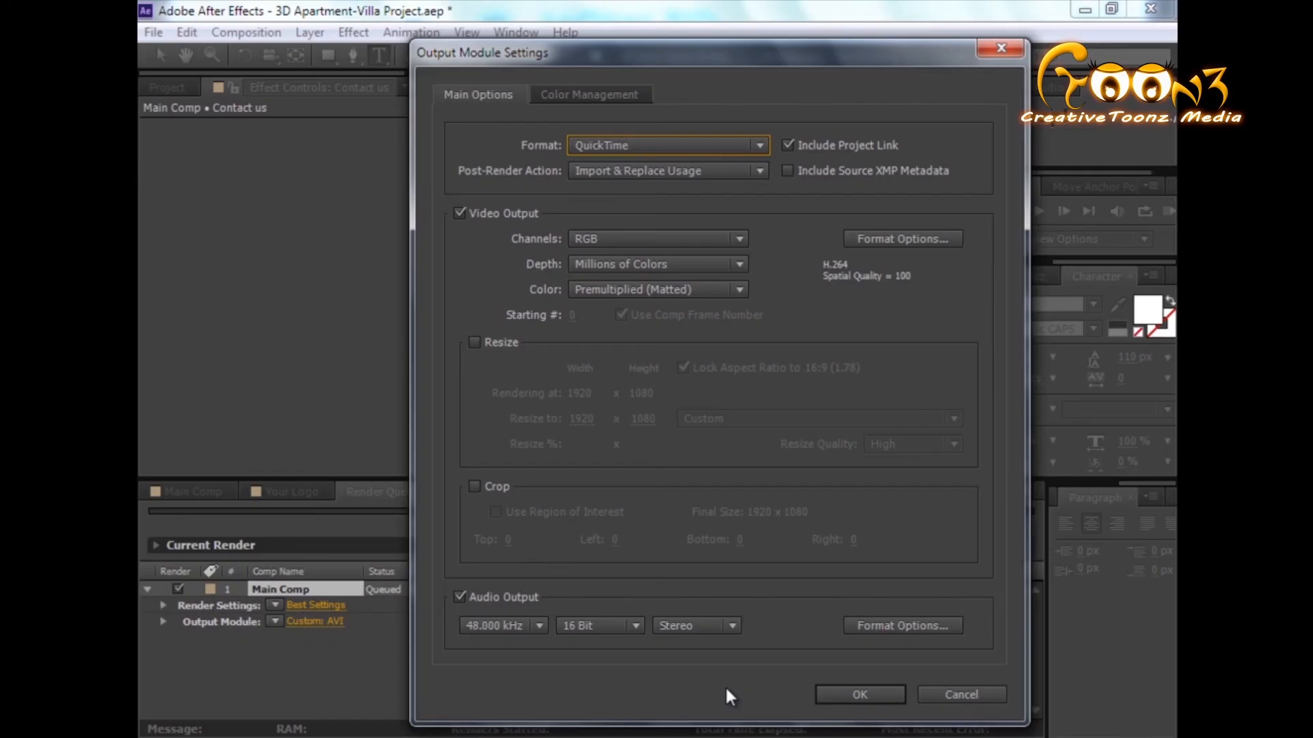